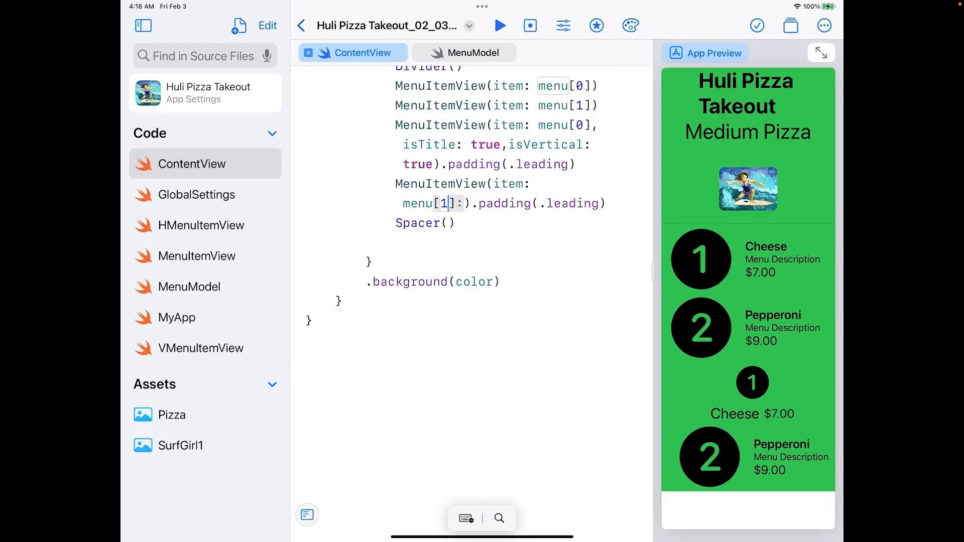
- Leave the Huli Pizza Takeout project and create a new blank playground from the gallery
left_click(300, 25)
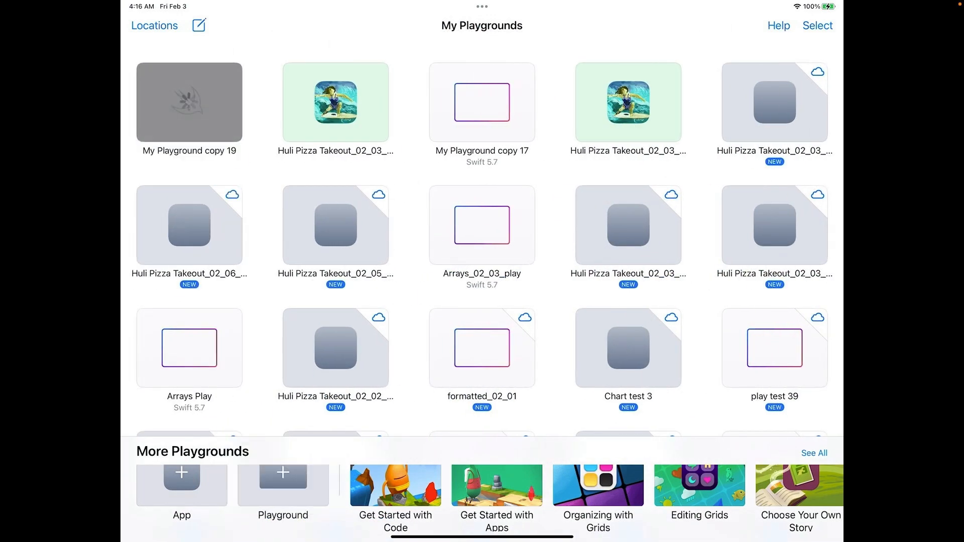
double_click(190, 102)
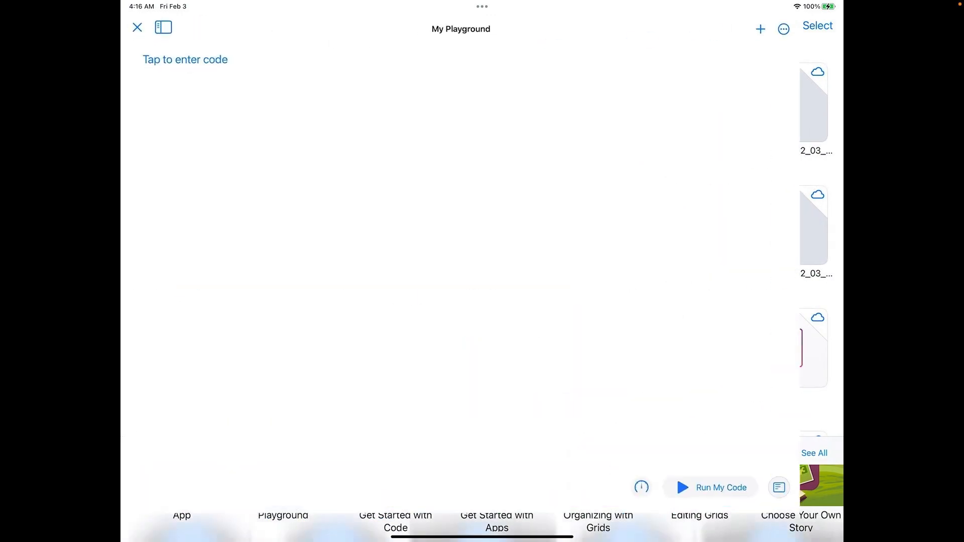
- Begin the playground code with 'import Foundation'
left_click(185, 59)
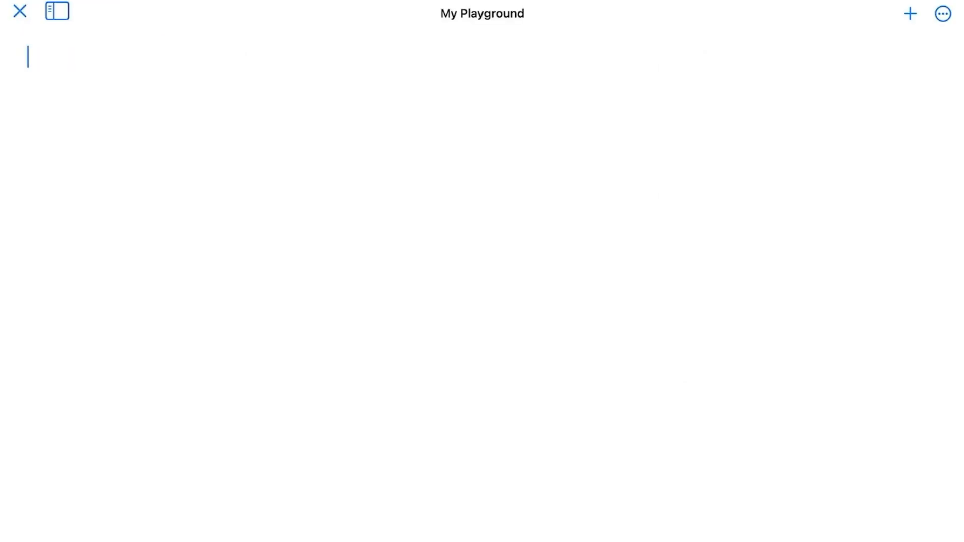
type("import")
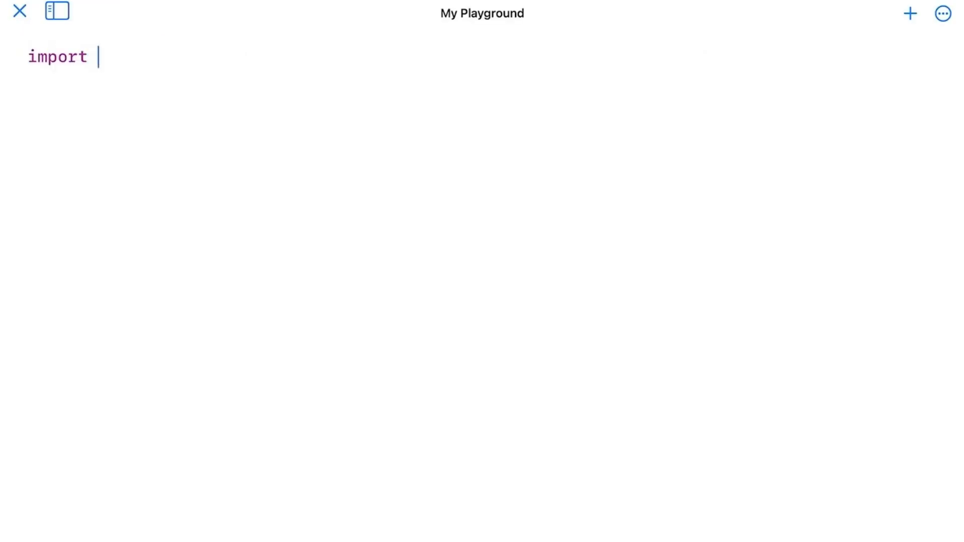
type("Foundation")
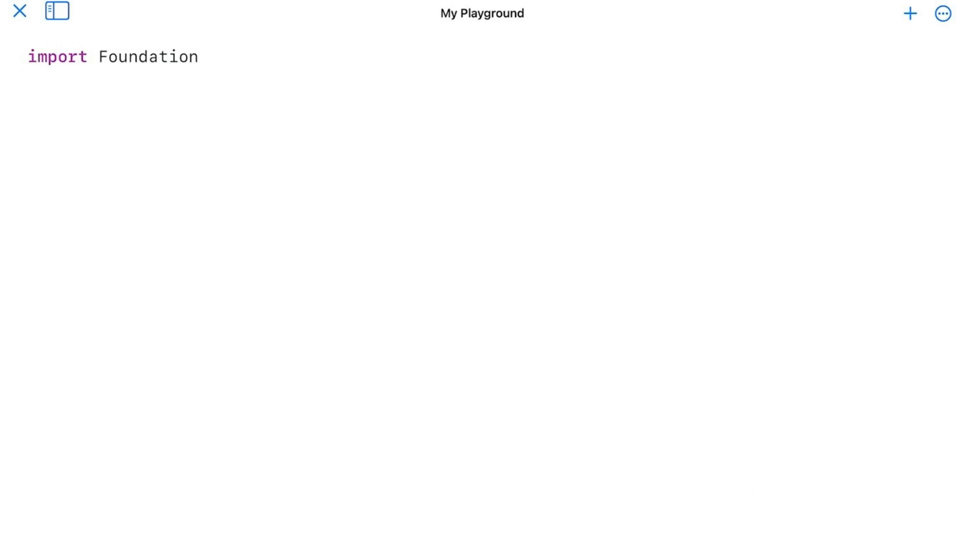
- Declare 'var a:[Int] = [1,6,15,20,15,6,1]'
type("var")
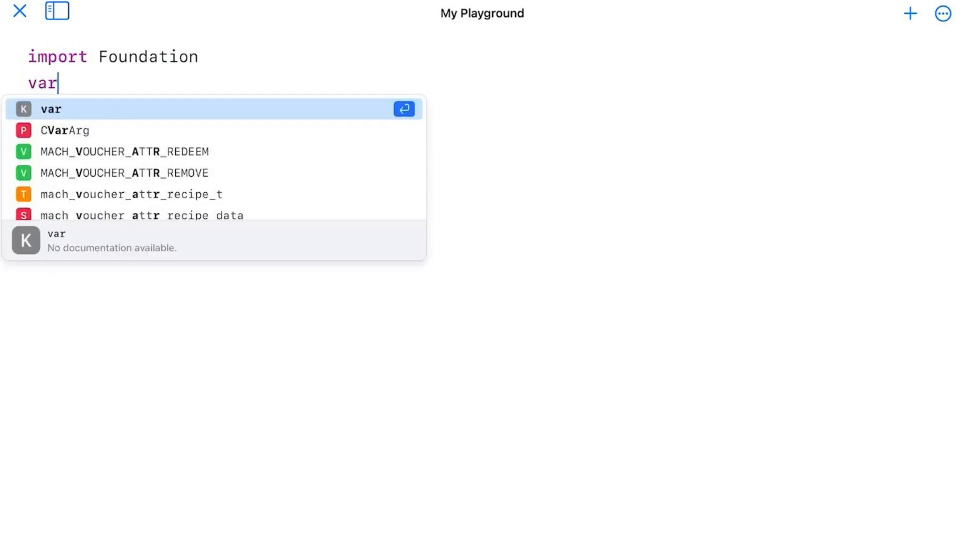
type("a")
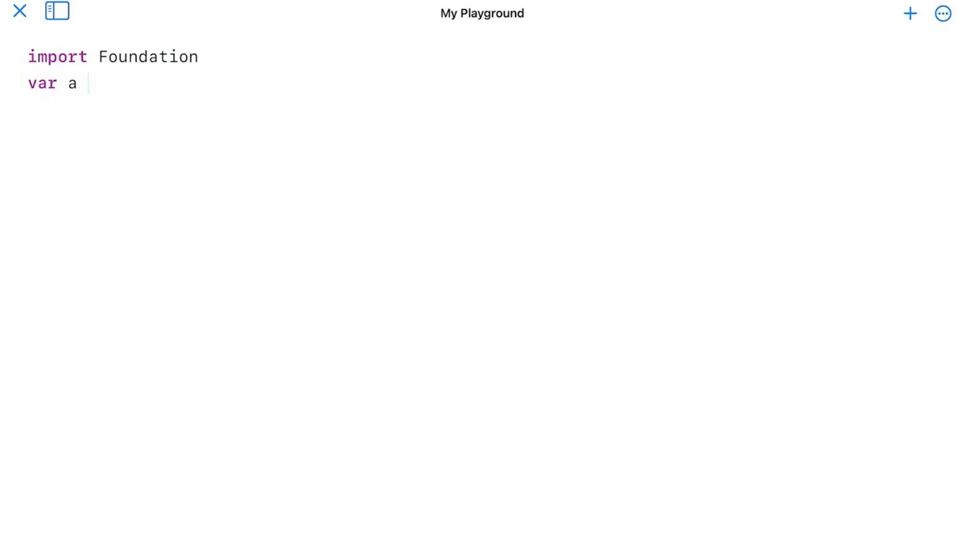
type("= []:")
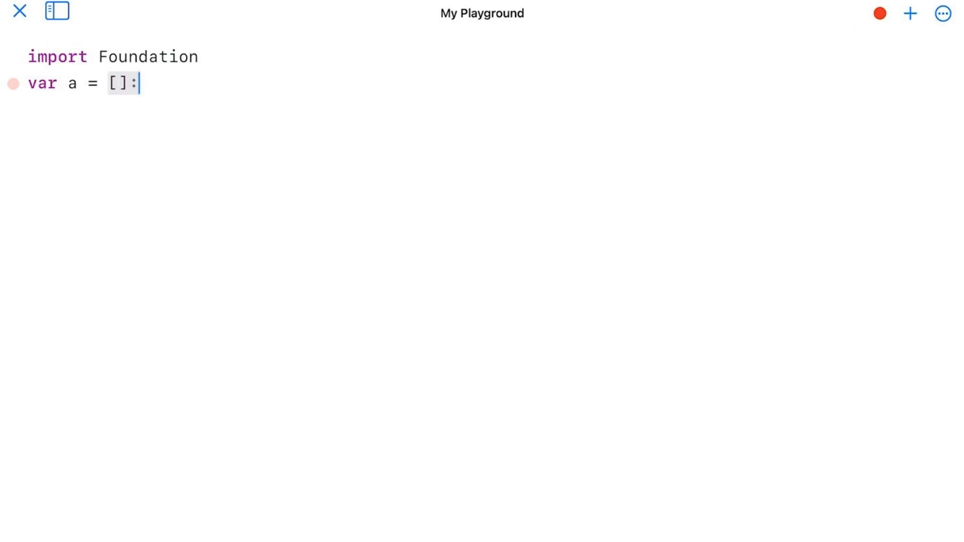
type("1")
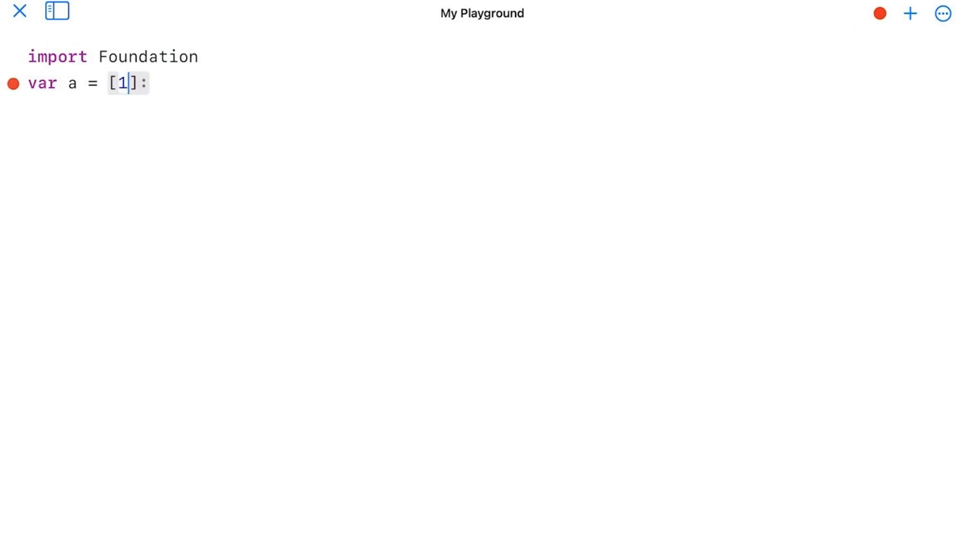
type(",6,1")
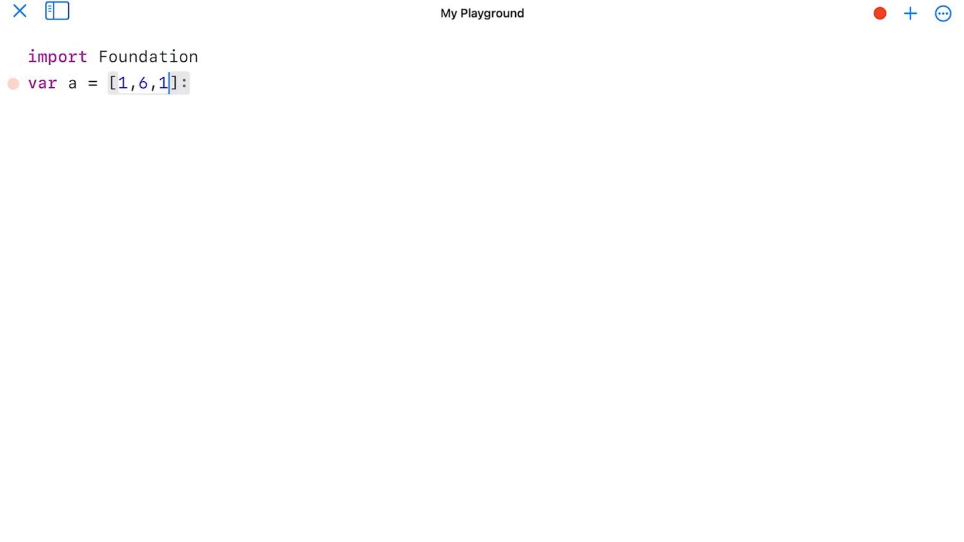
type("5,20,")
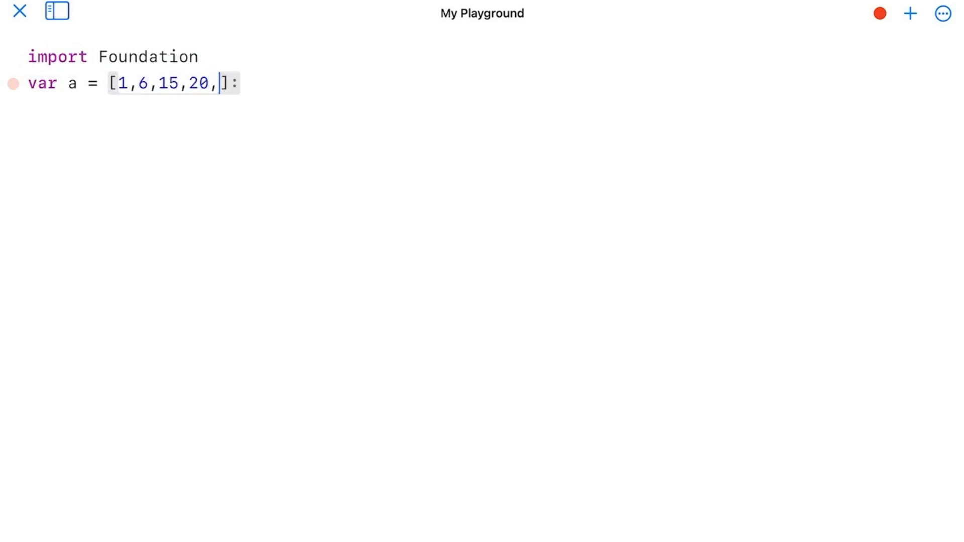
type("15,")
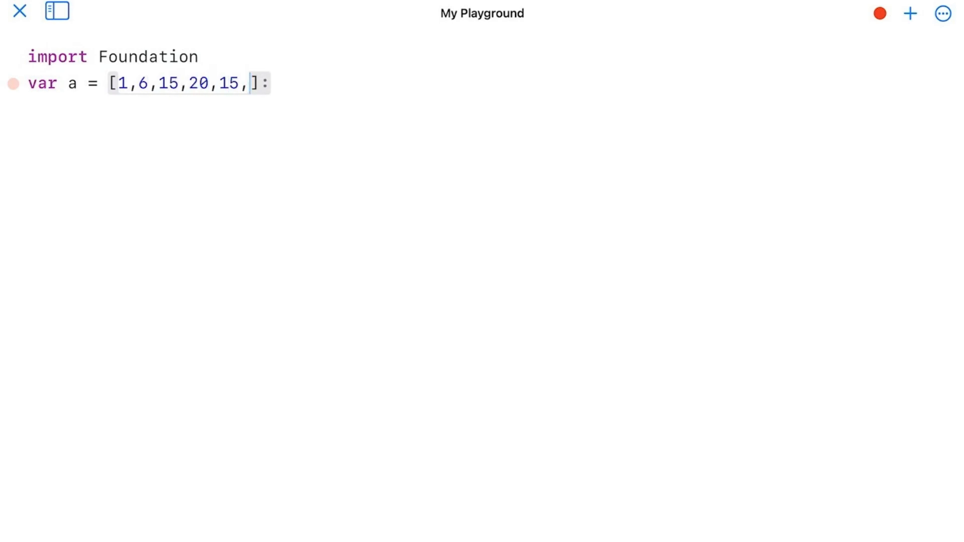
type("6,1")
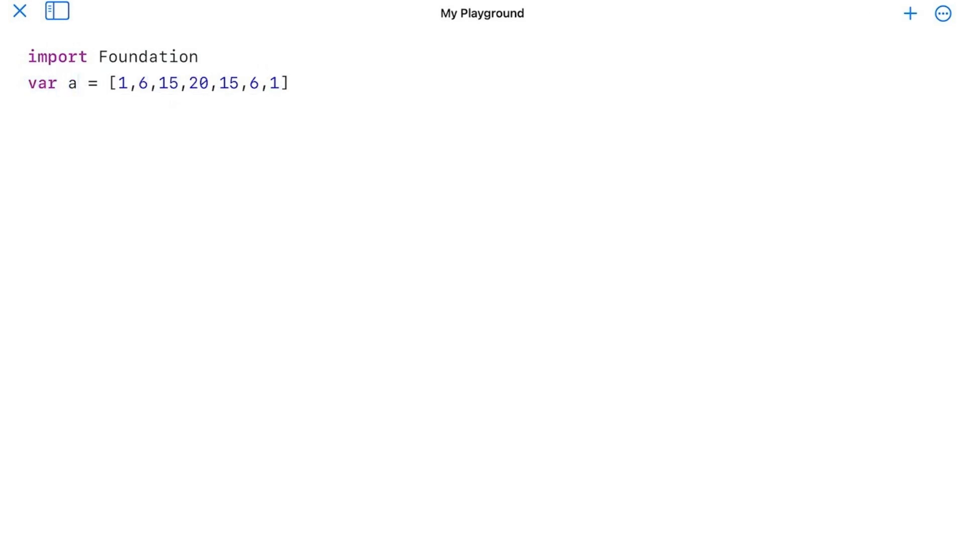
type(":[]")
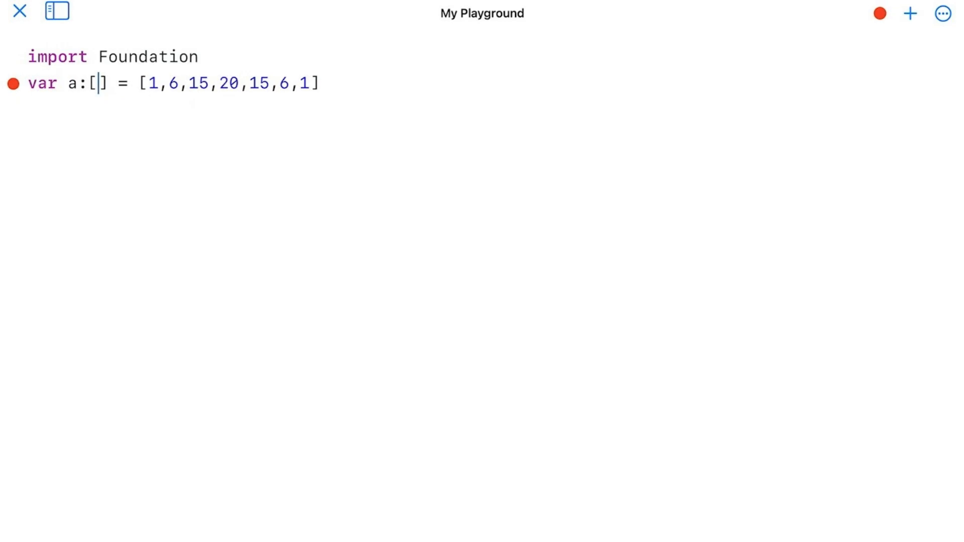
type("Int")
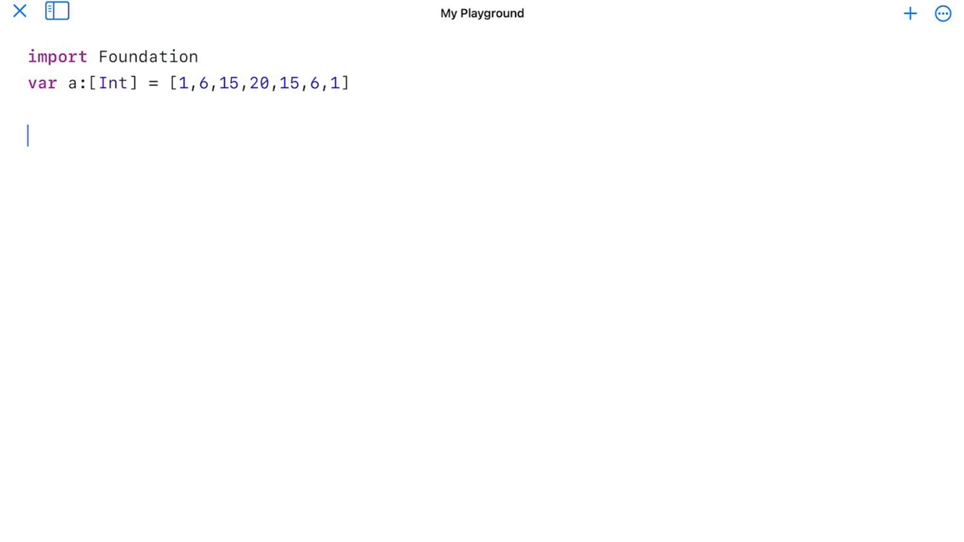
- Write the loop header 'for number in 0...10 {'
type("for")
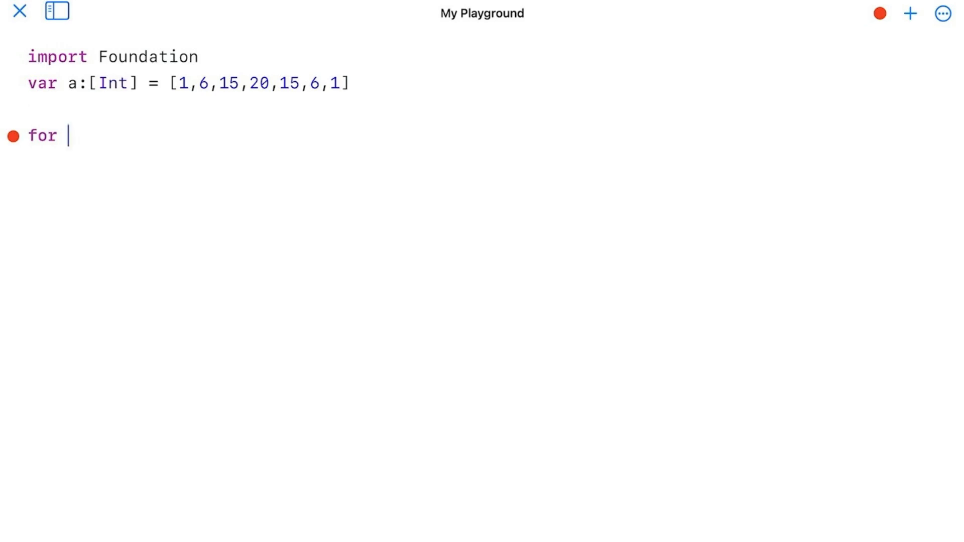
type("number")
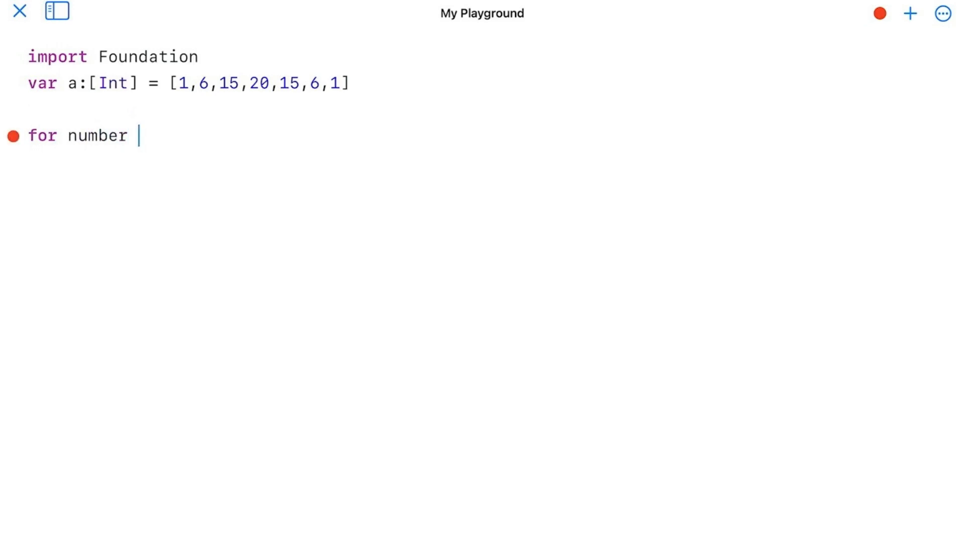
type("in")
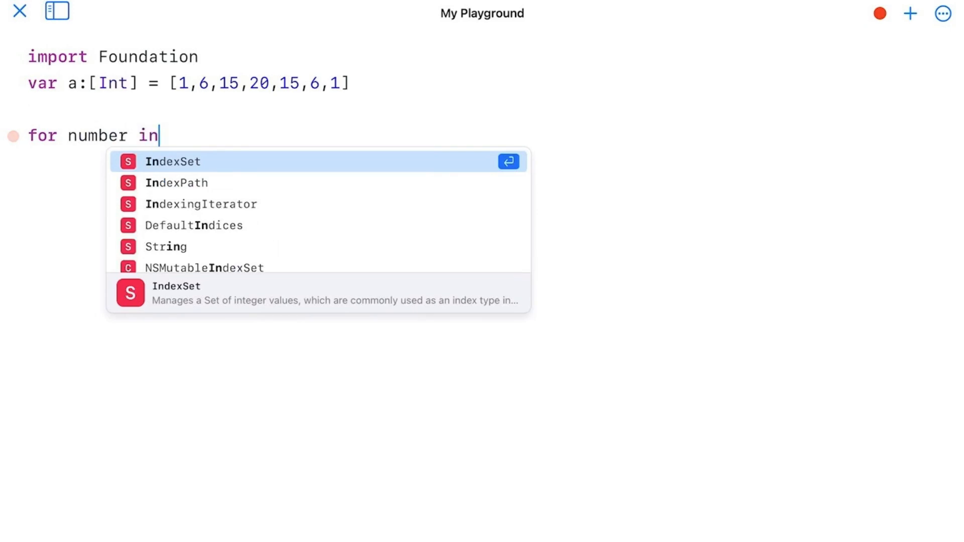
type("0")
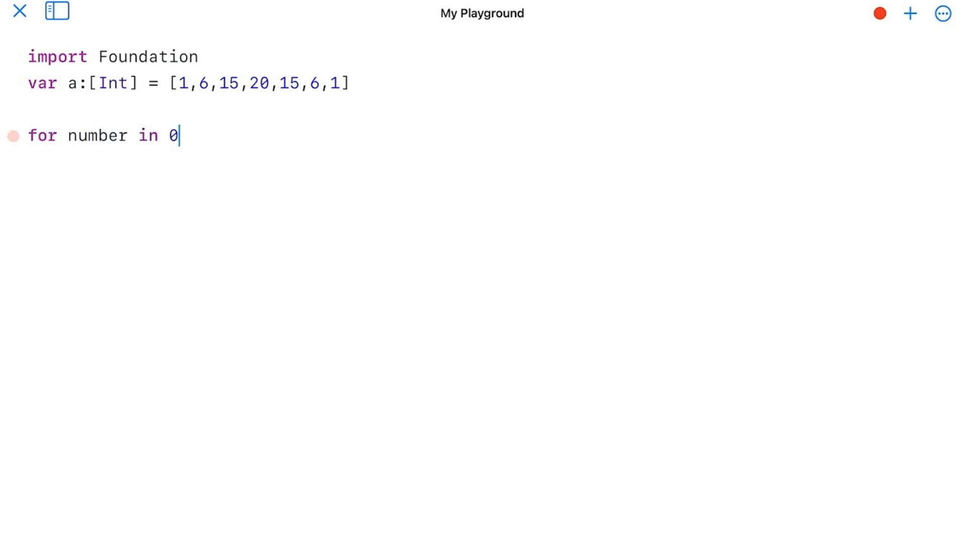
left_click(12, 136)
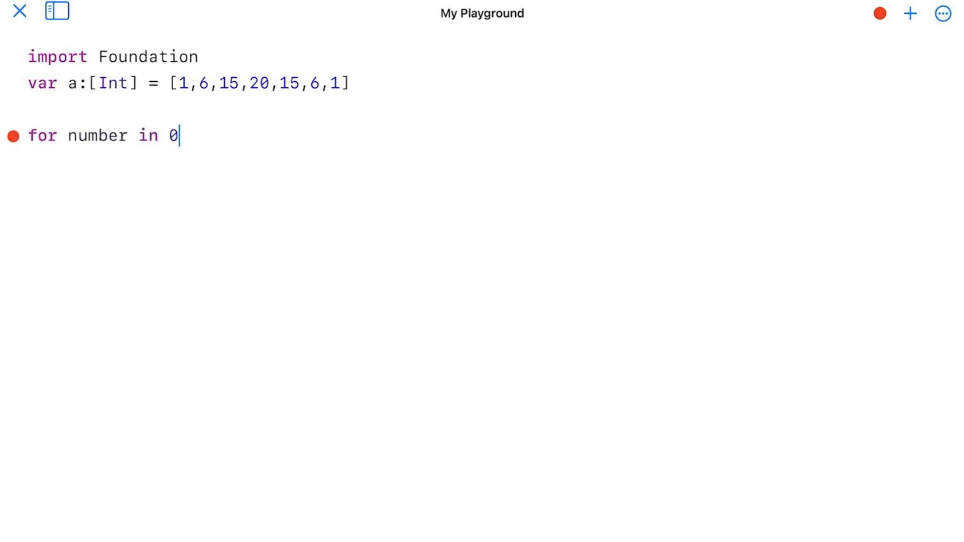
type("..")
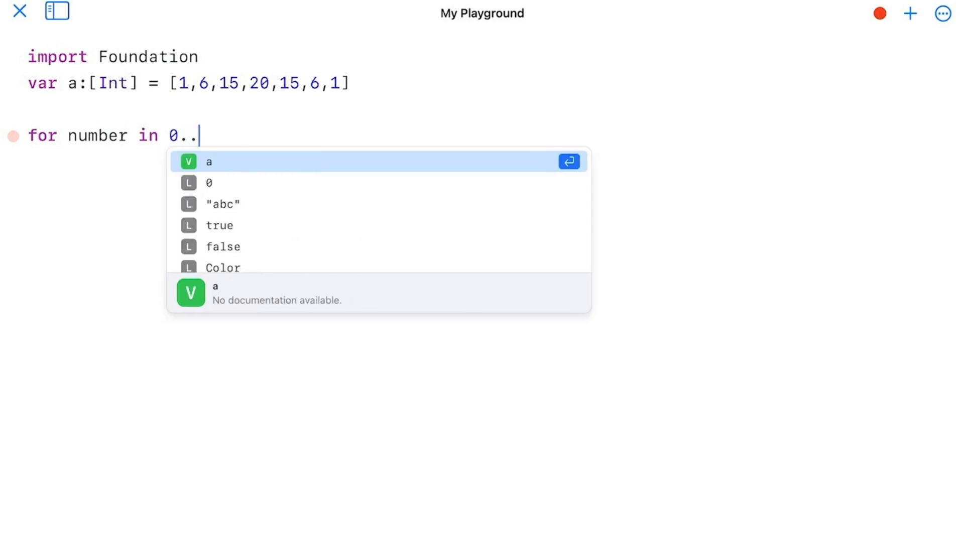
type(".")
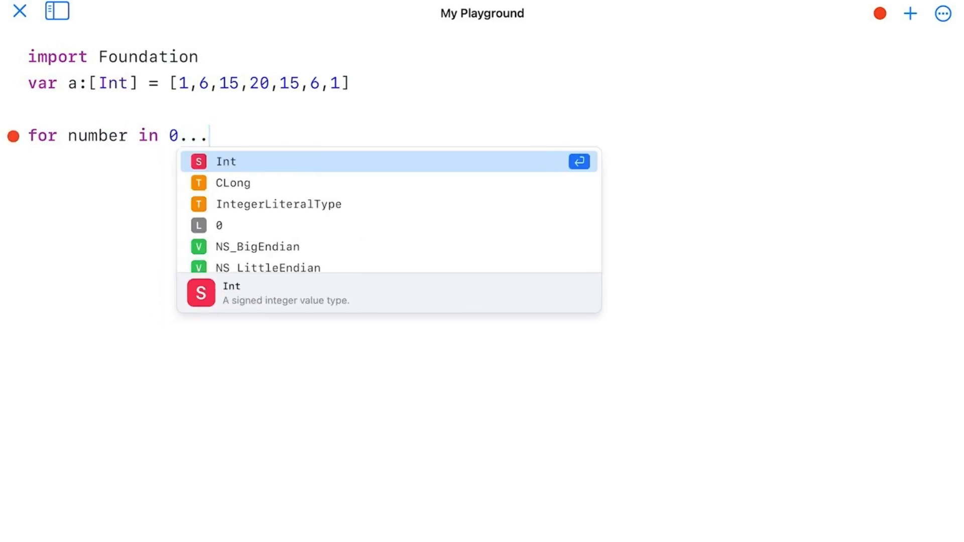
type("10")
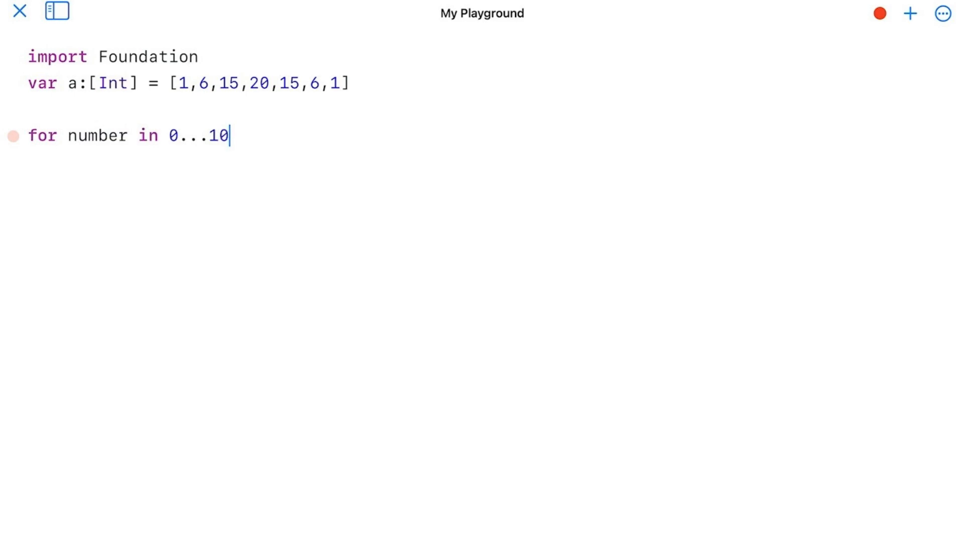
left_click(13, 136)
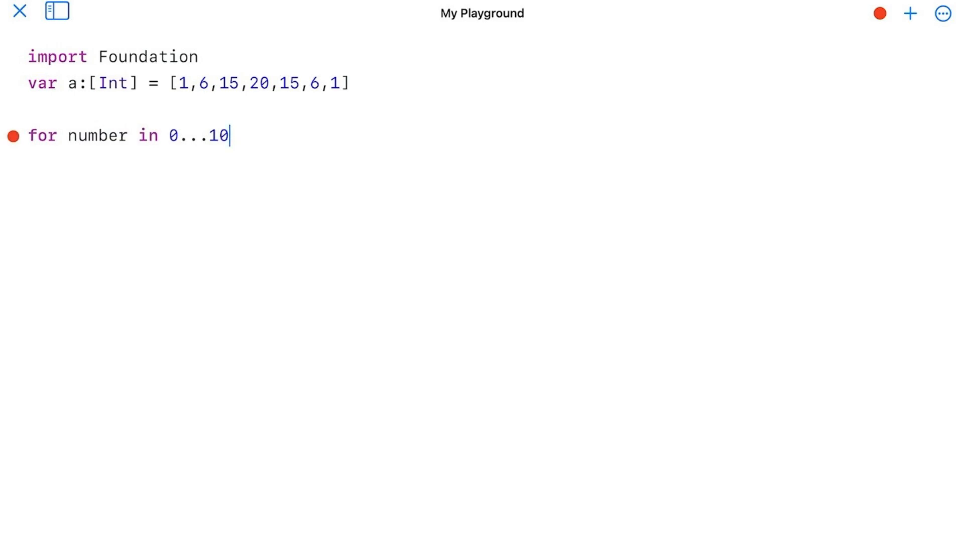
type("\" \"")
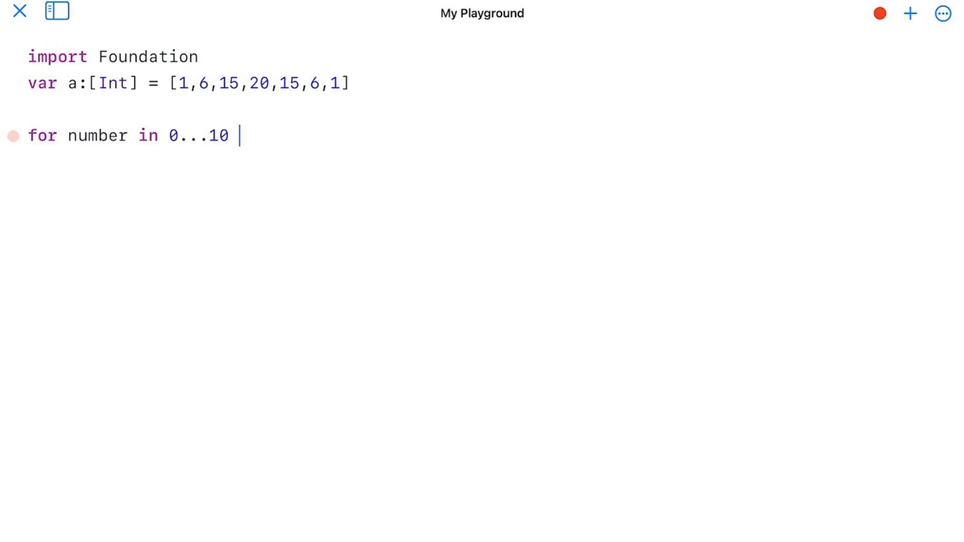
type("{")
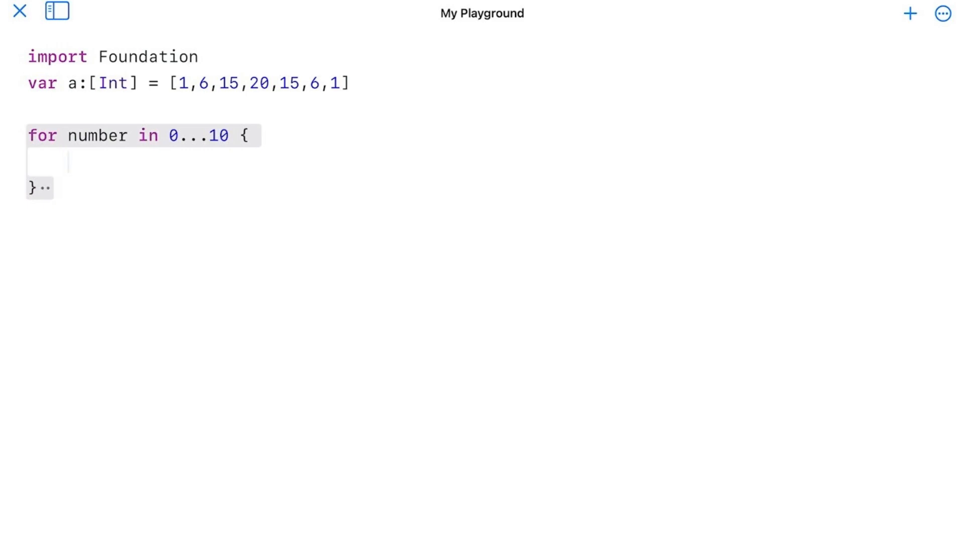
- Add 'print(number)' inside the loop so 0 through 10 are printed
type("print(number")
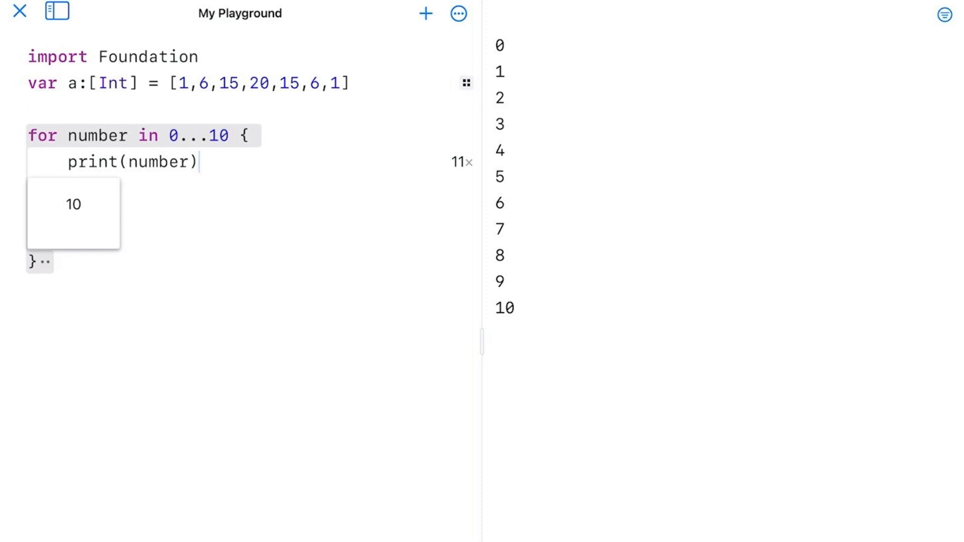
- Dismiss the loop's inline result preview and start a new line below the loop
left_click(73, 212)
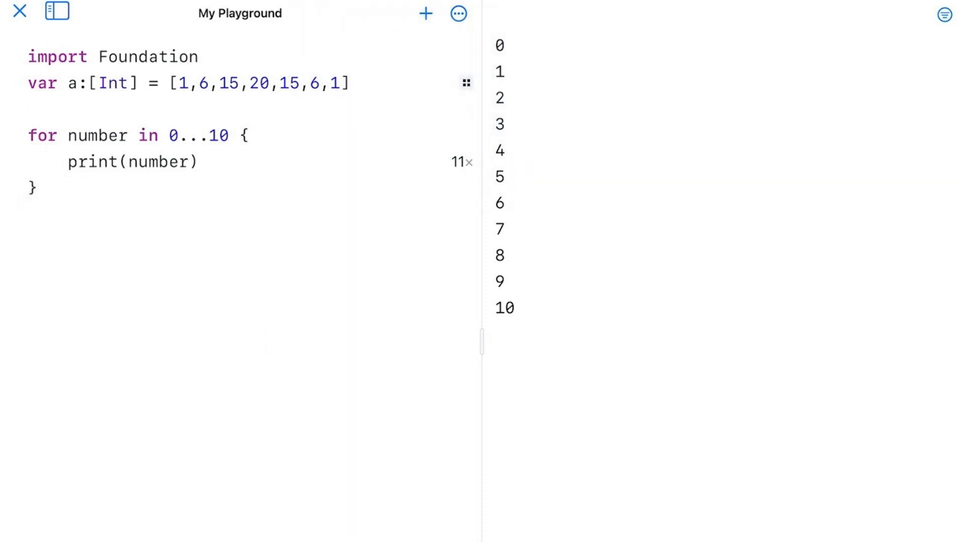
left_click(28, 242)
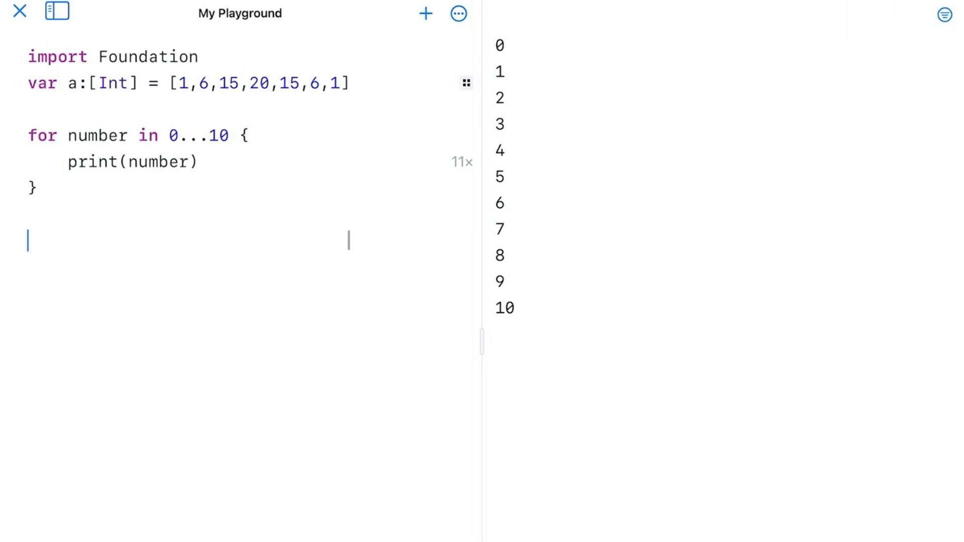
- Add 'for number in a { print(number) }' printing 1, 6, 15, 20, 15, 6, 1
type("for nu")
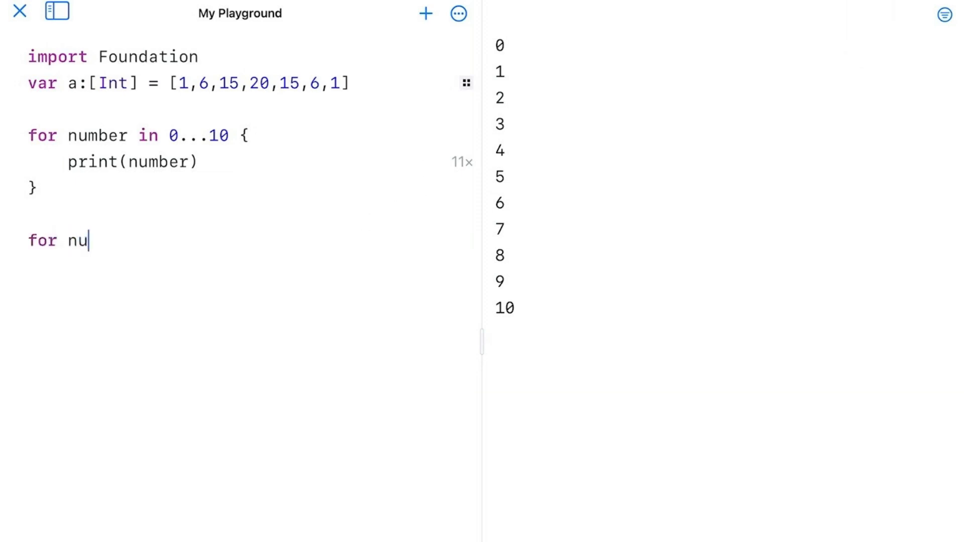
type("mber i")
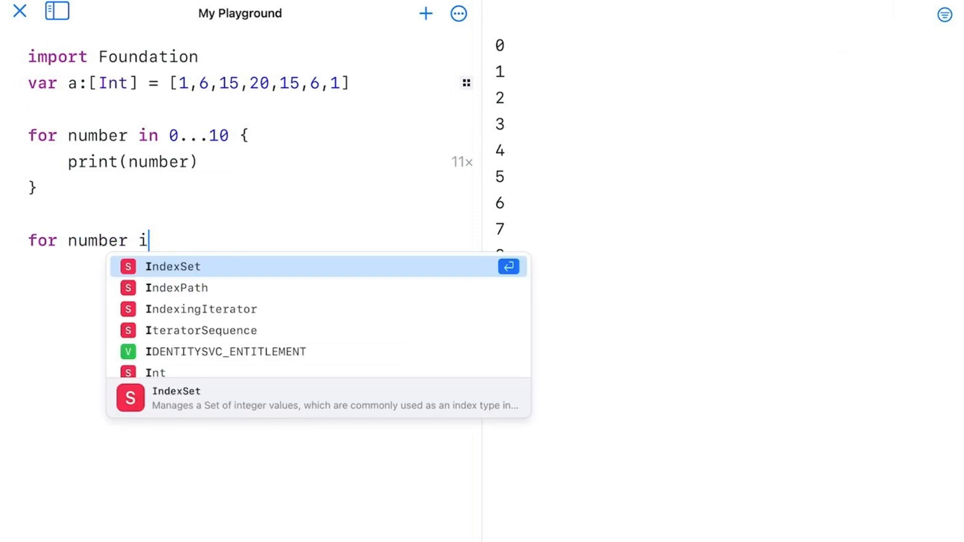
type("n")
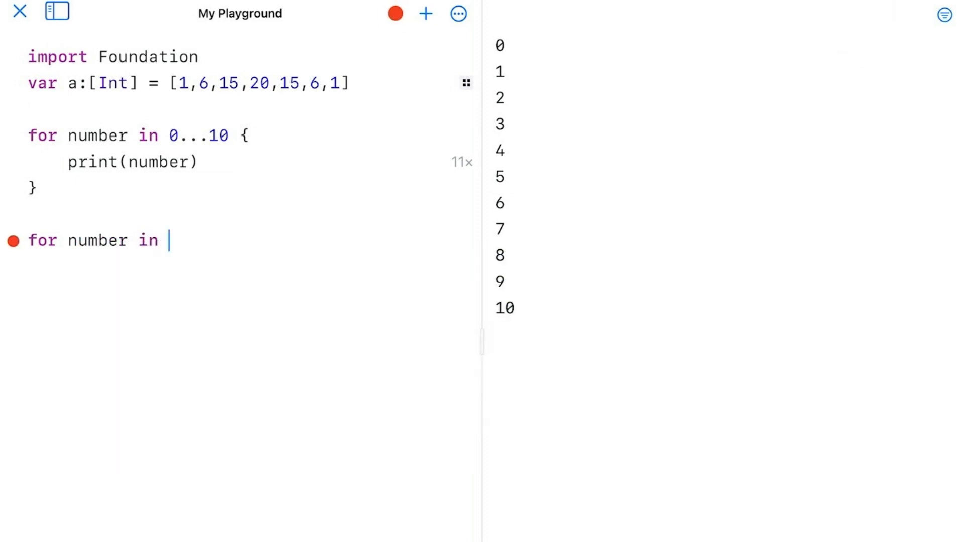
type("a")
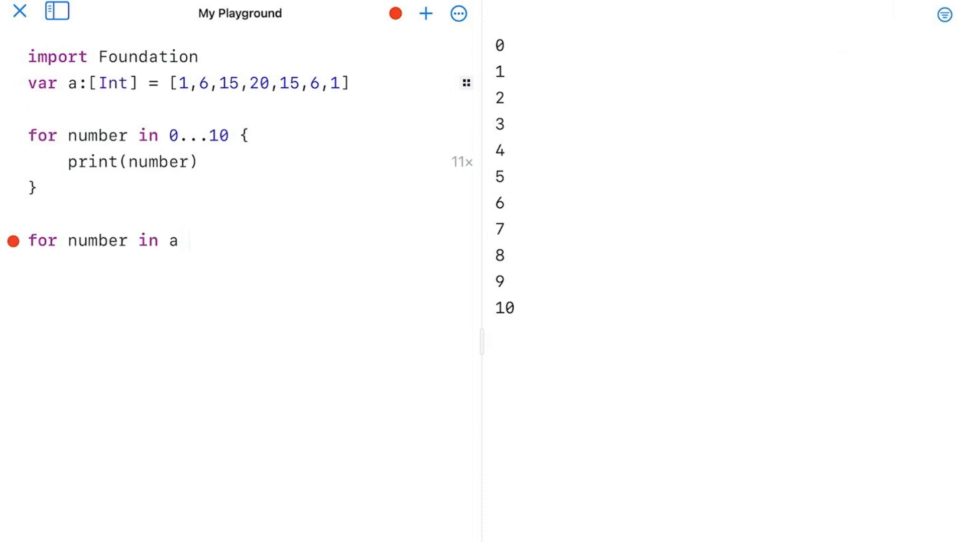
type("{")
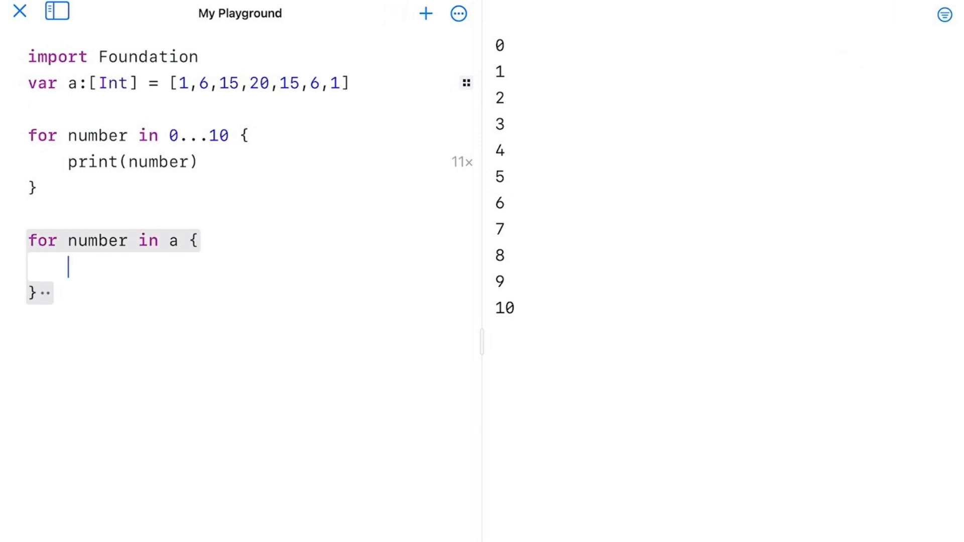
type("print")
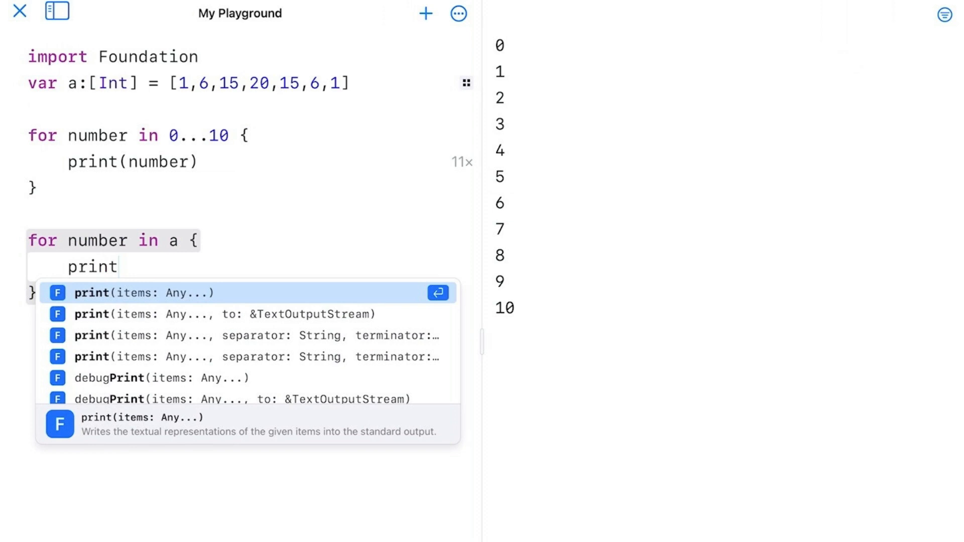
type("(number")
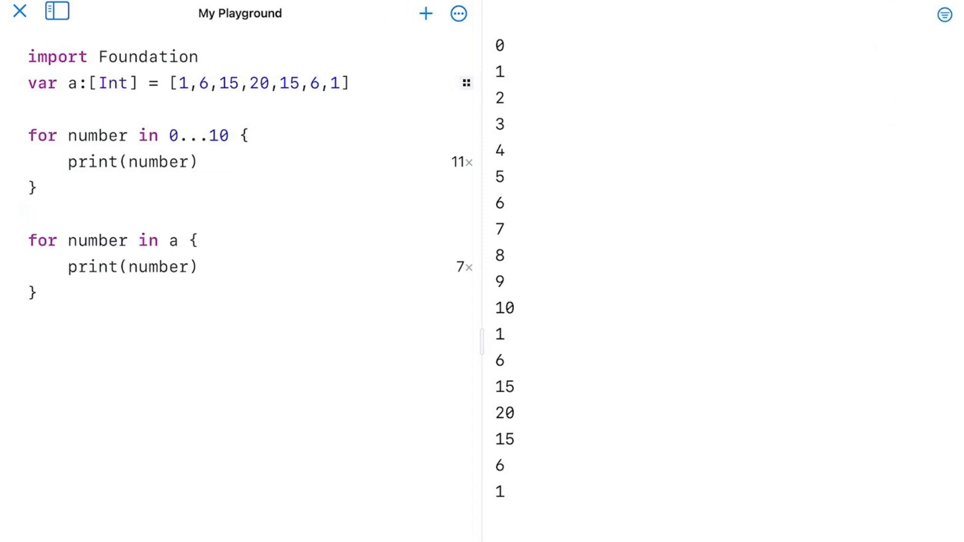
- Declare 'var sum = 0' and accumulate 'sum += number' inside the array loop
type("var sum")
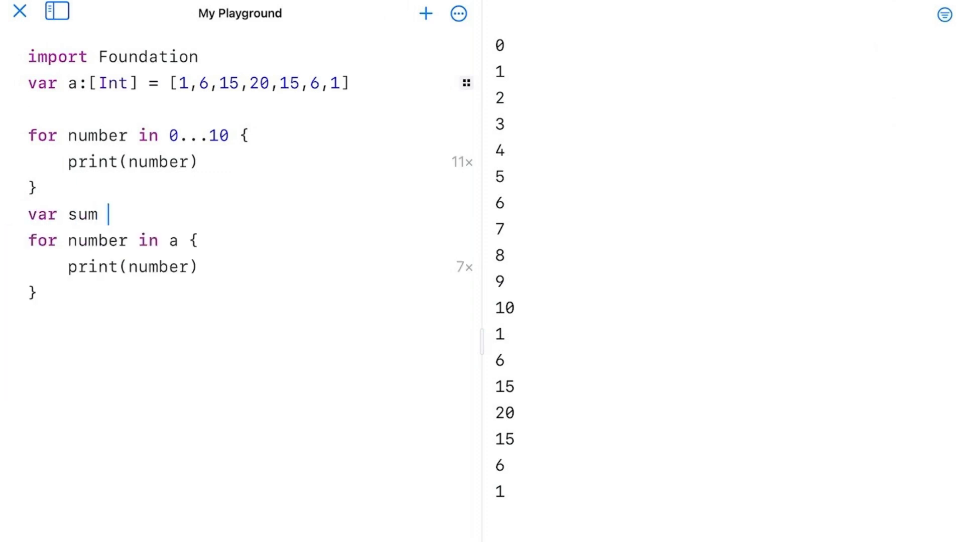
type("= 0")
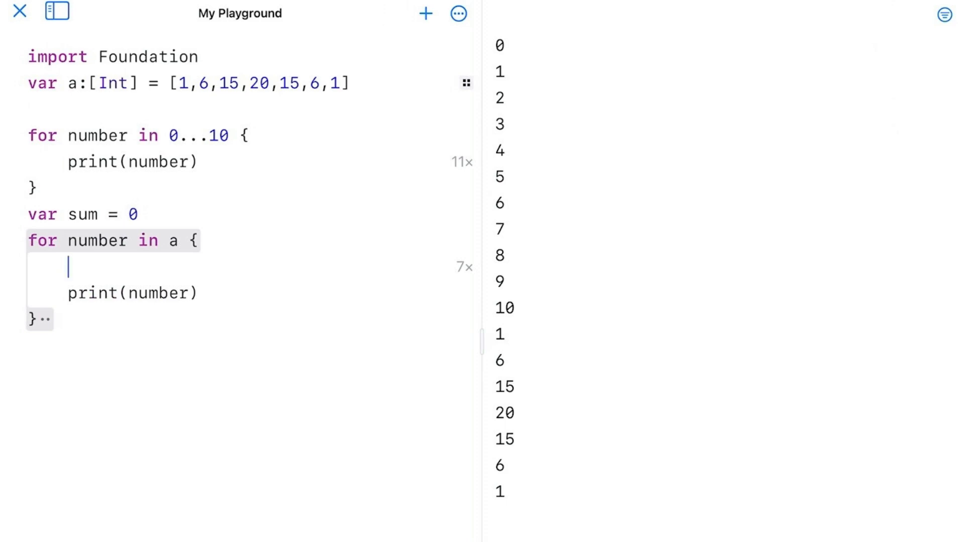
type("sum")
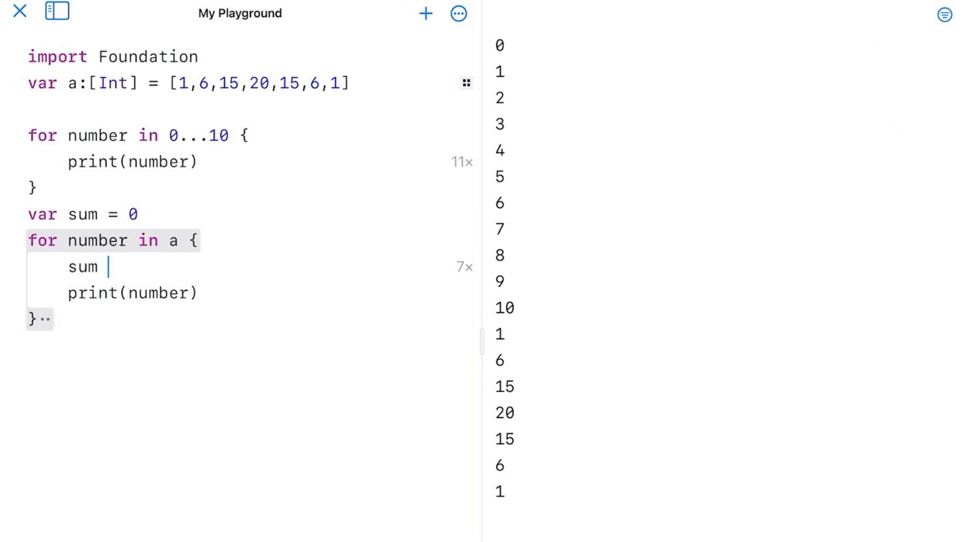
type("+=")
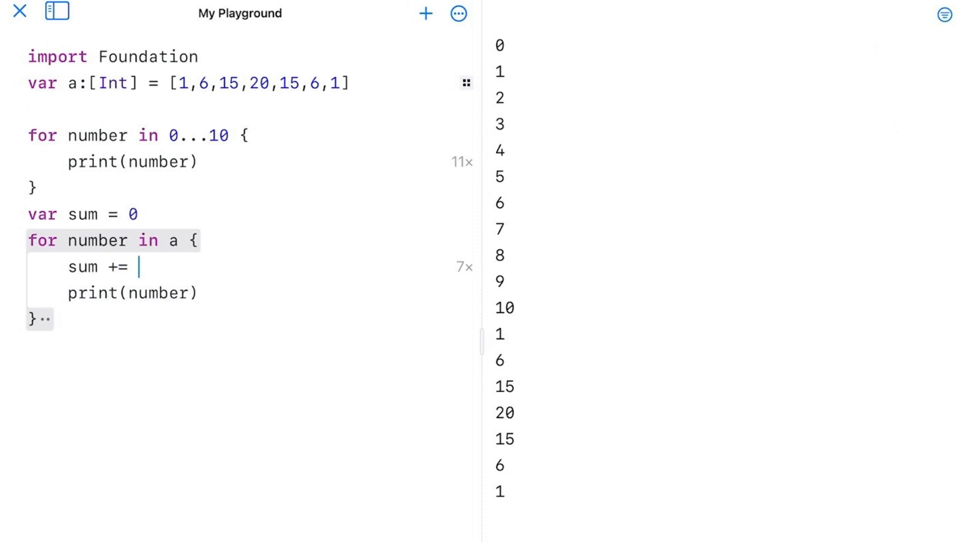
type("number")
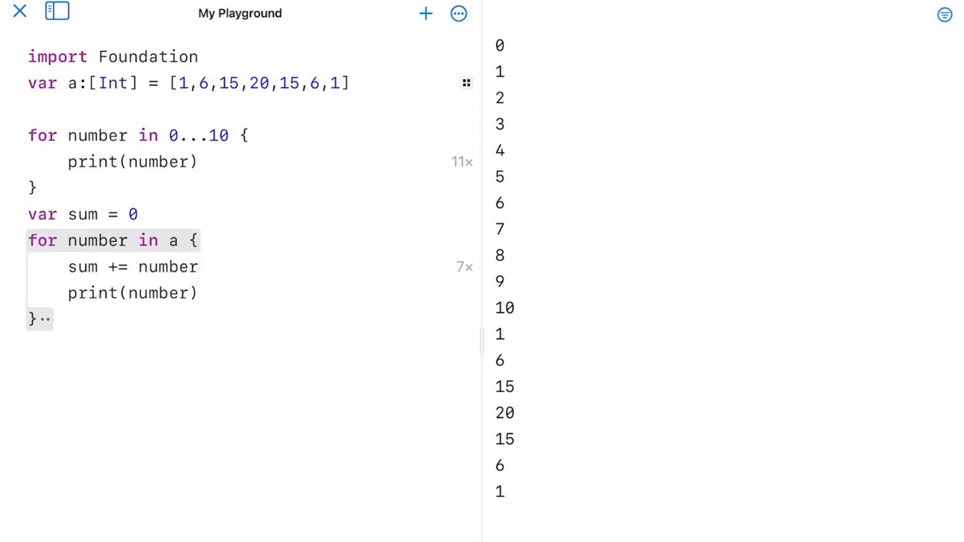
- Change the print to 'print(number, sum)' showing each value beside its running total
type(",")
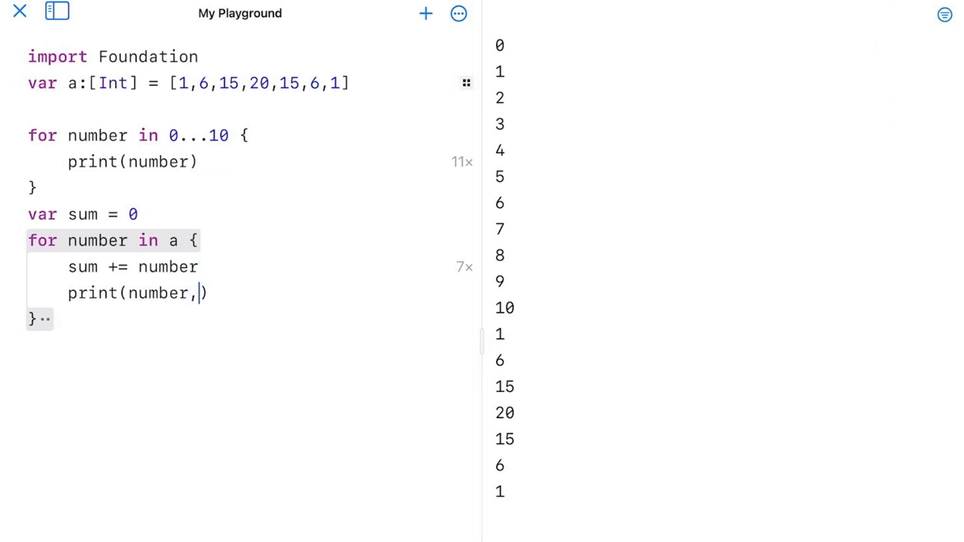
type("sum")
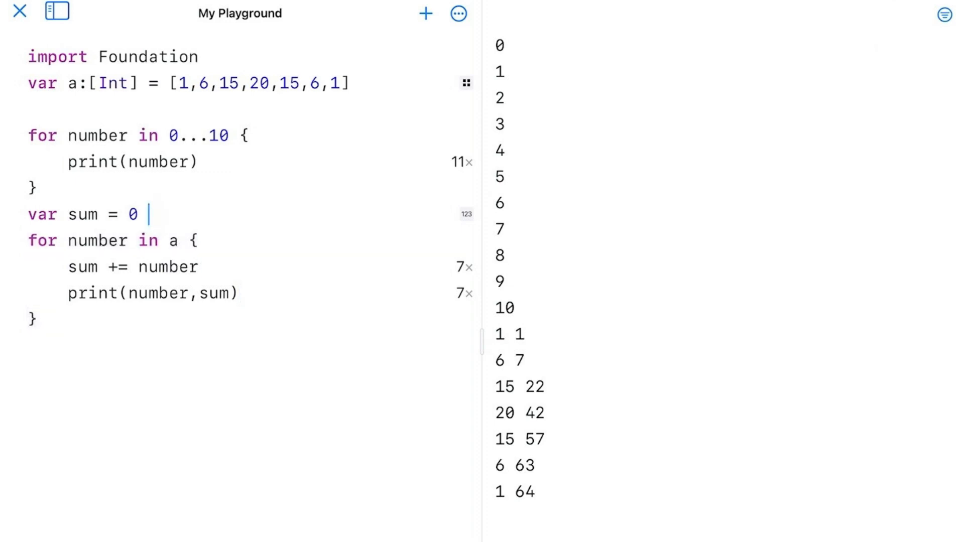
- Declare 'var sums :[Int] = []' before the array loop
type("var")
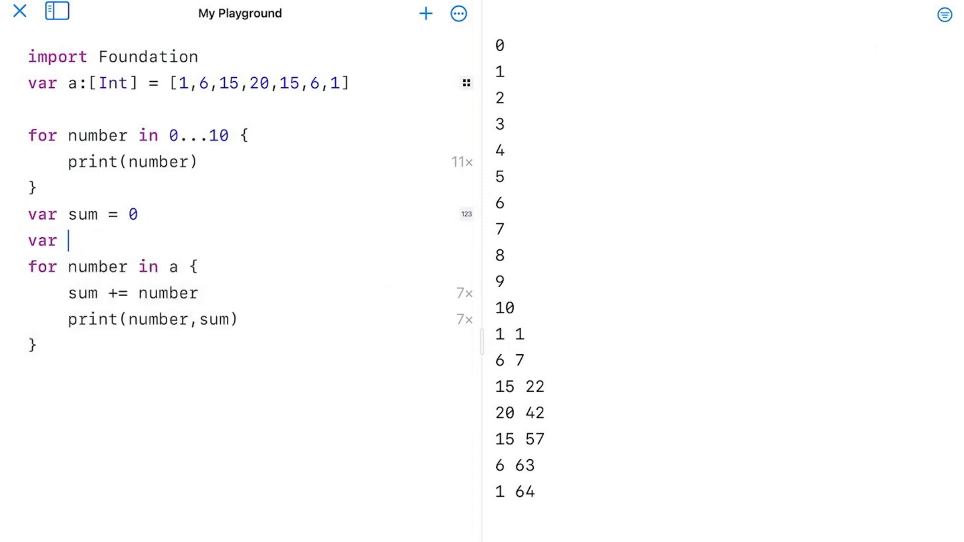
type("sums")
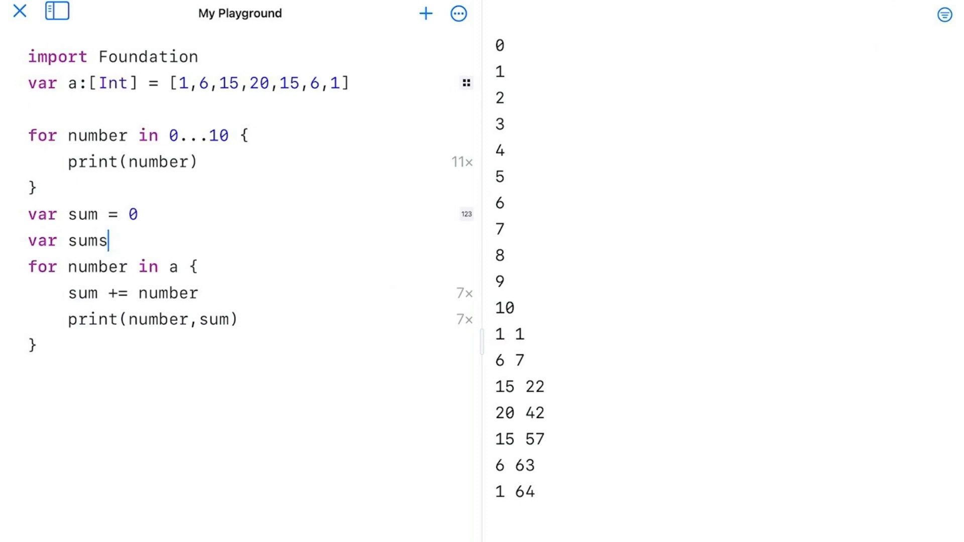
type("\" \"")
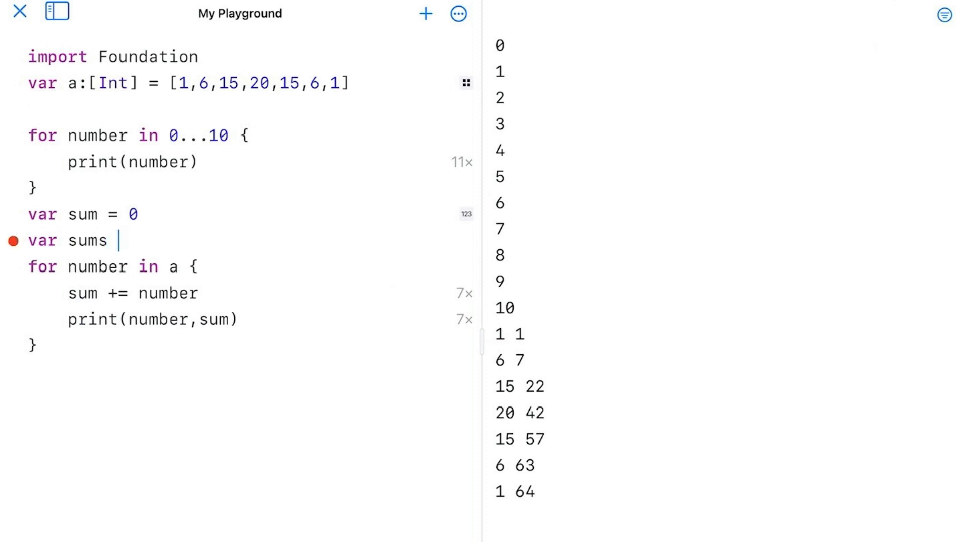
type(":[]")
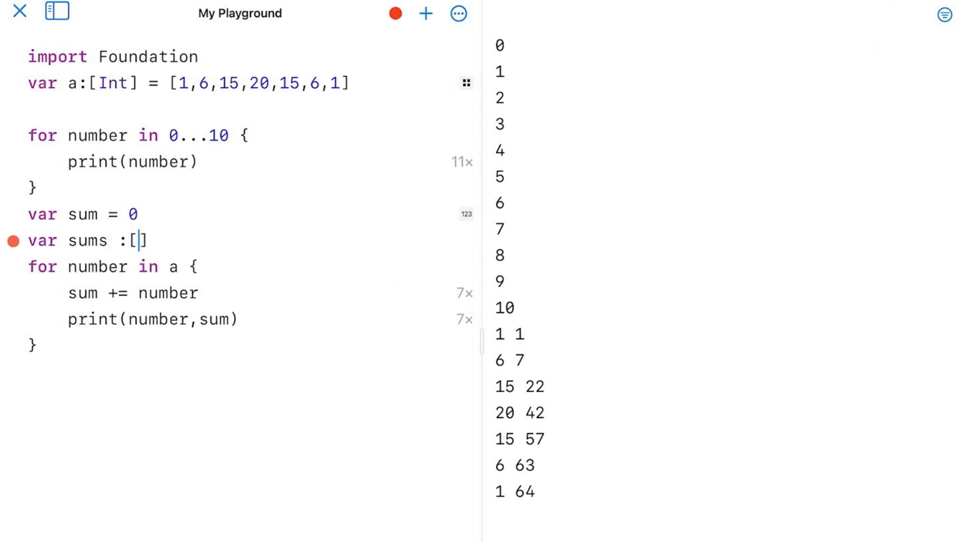
type("Int")
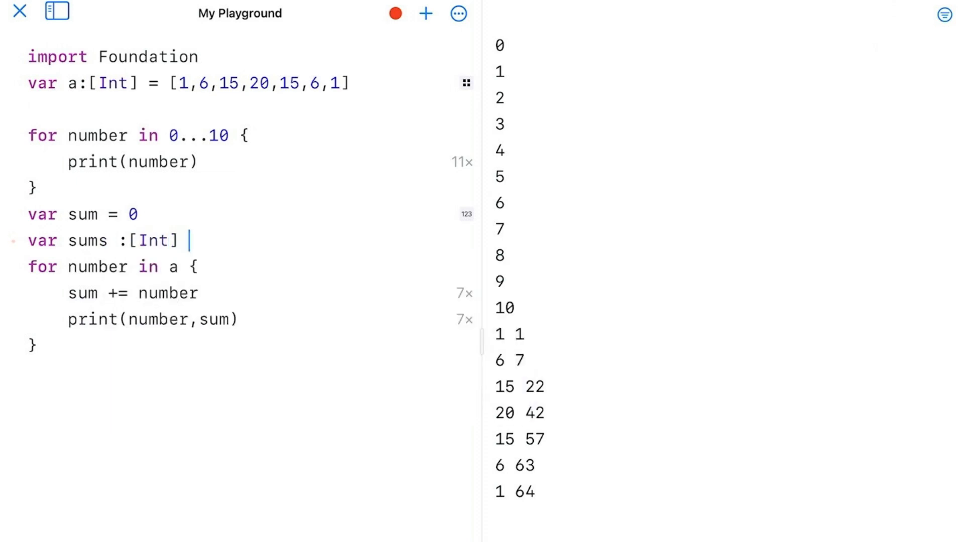
type("=")
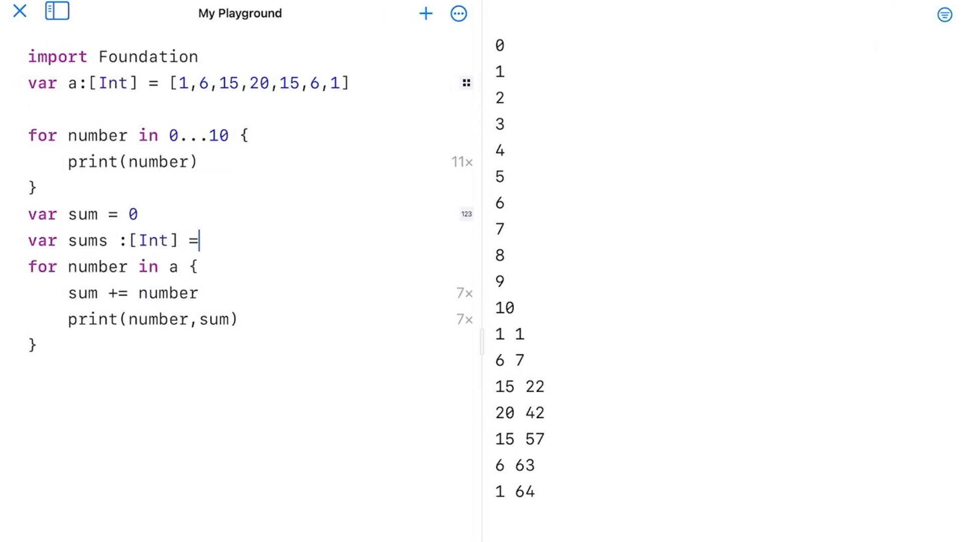
type("[]:")
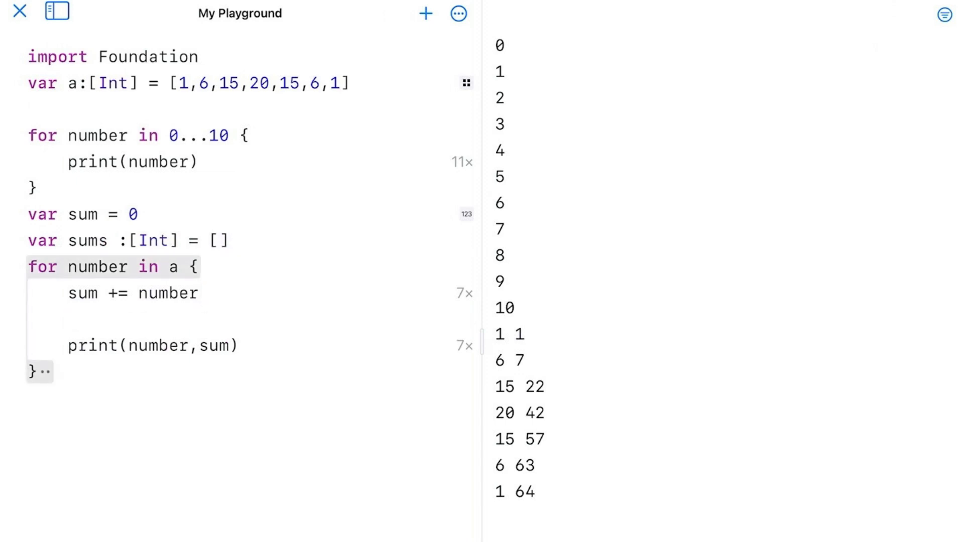
- Append each running total with 'sums.append(sum)' inside the loop
type("sums.append(newElement: Int")
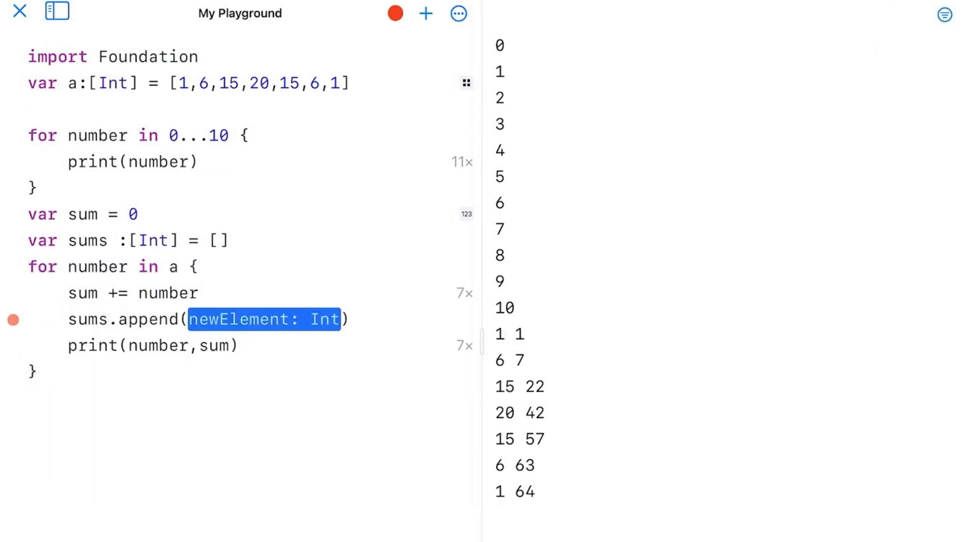
left_click(394, 13)
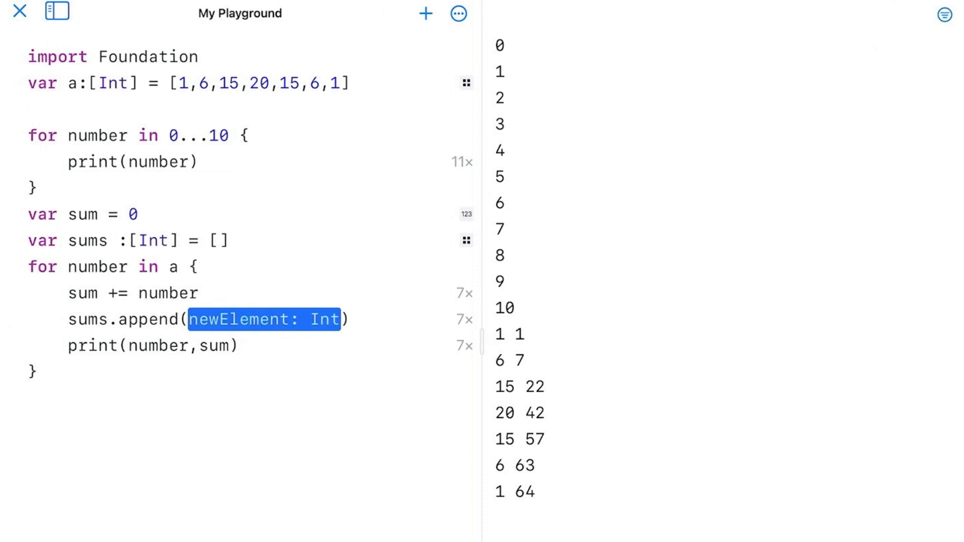
type("s")
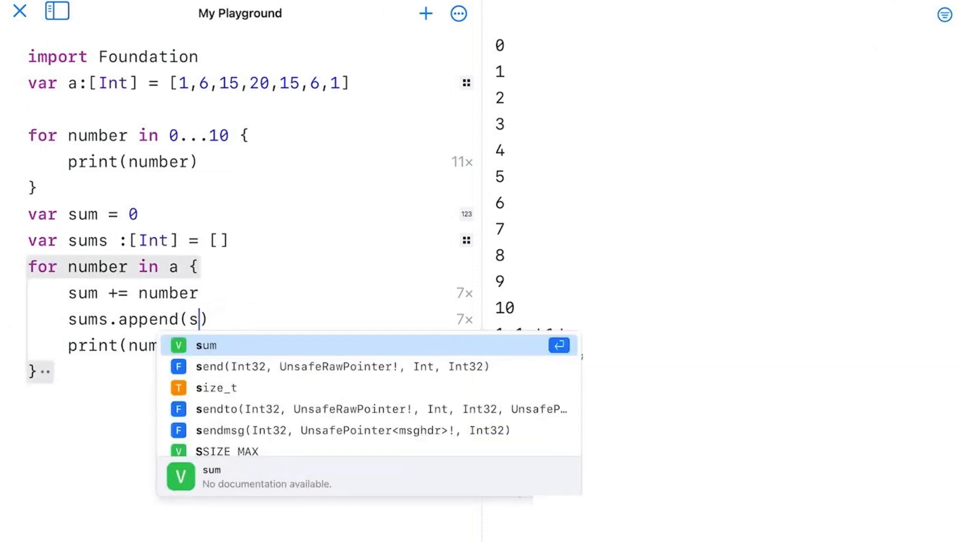
type("um")
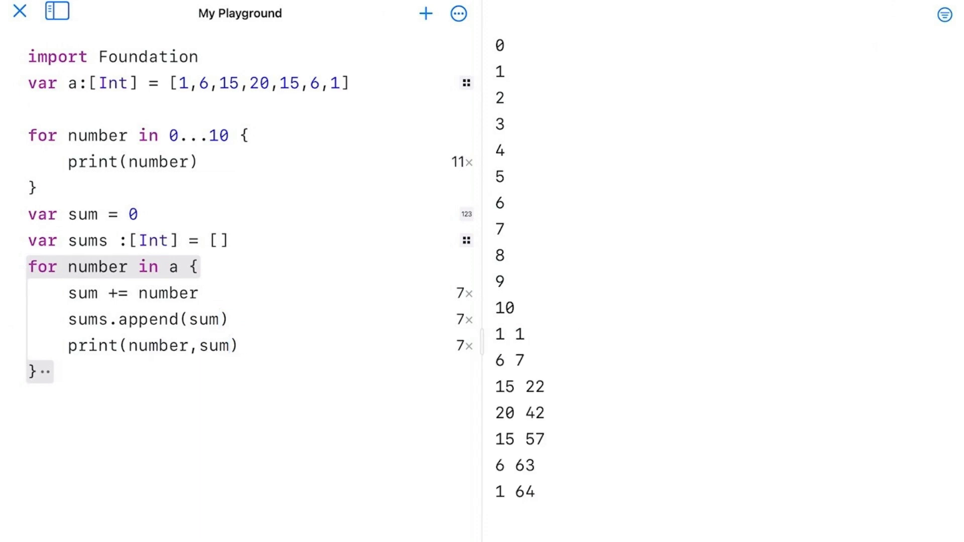
- Extend the print to 'print(number, sum, sums)', ending at [1, 7, 22, 42, 57, 63, 64]
type(",")
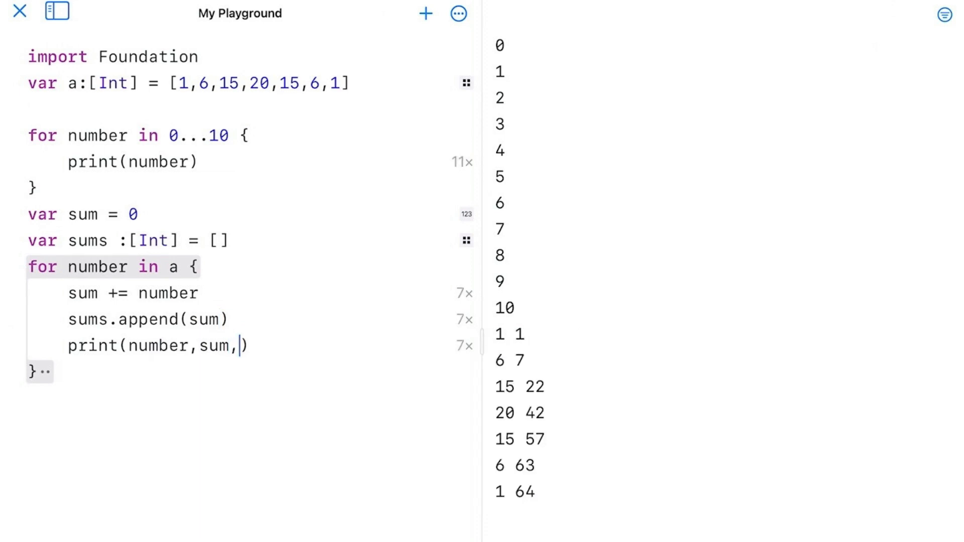
type("sums")
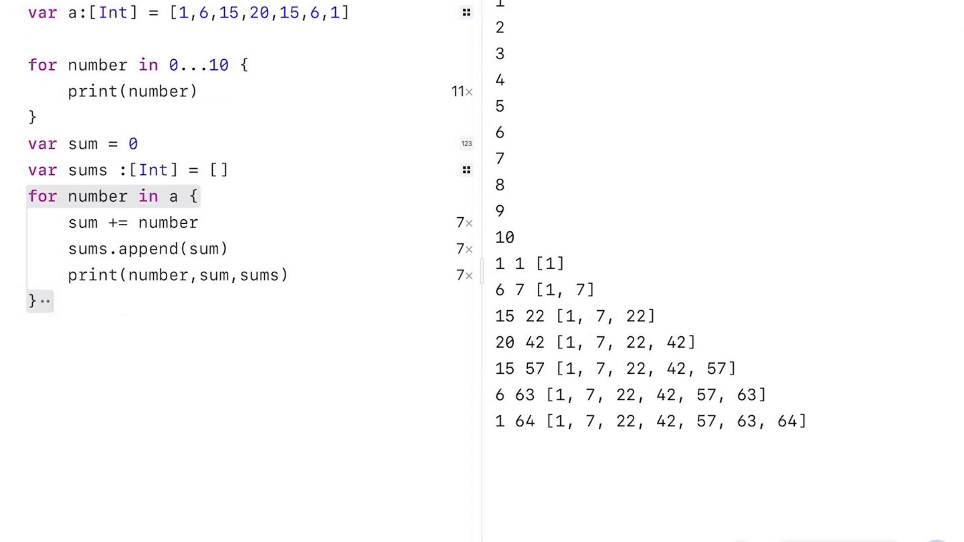
- Declare 'var sumOfsums = 0' and add 'sumOfsums += sum' inside the loop
type(":")
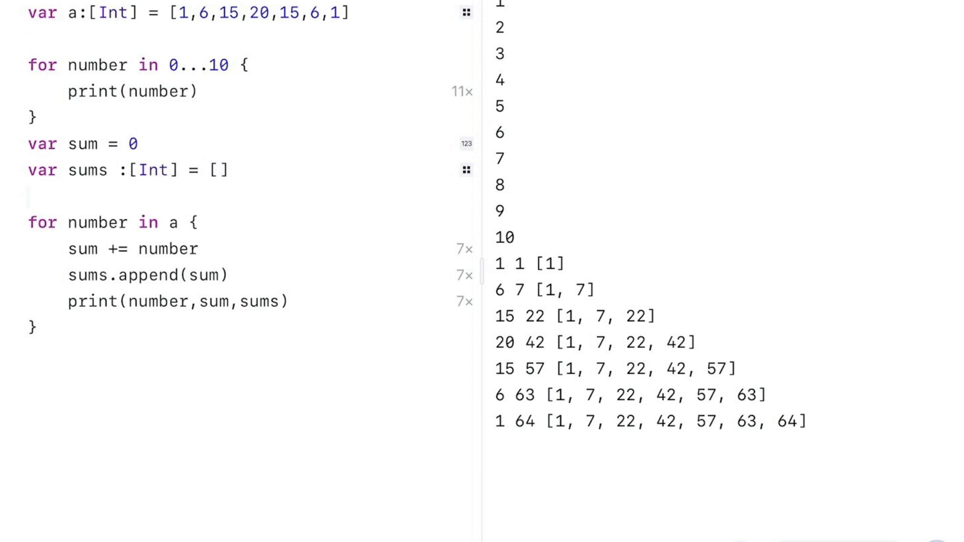
type("var sumOfsums = 0")
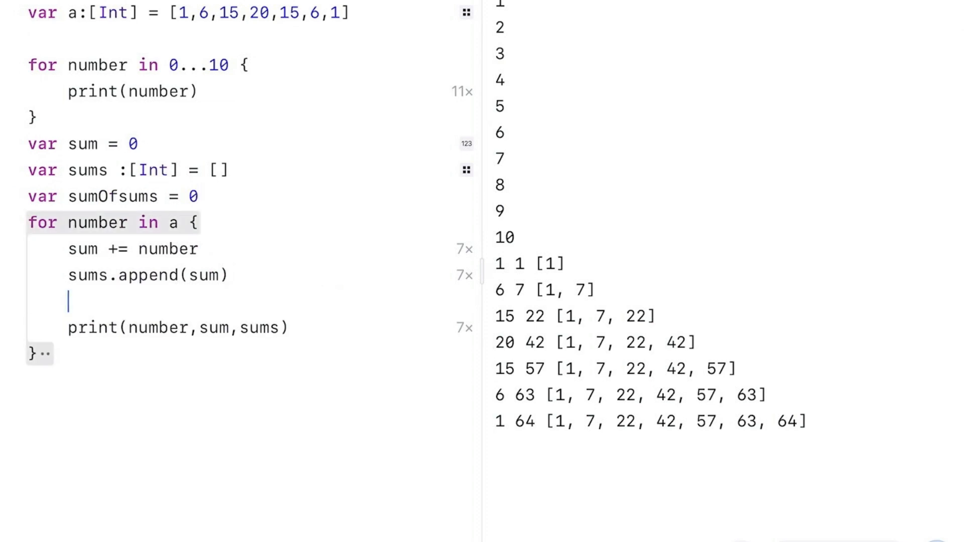
type("sumOfsums")
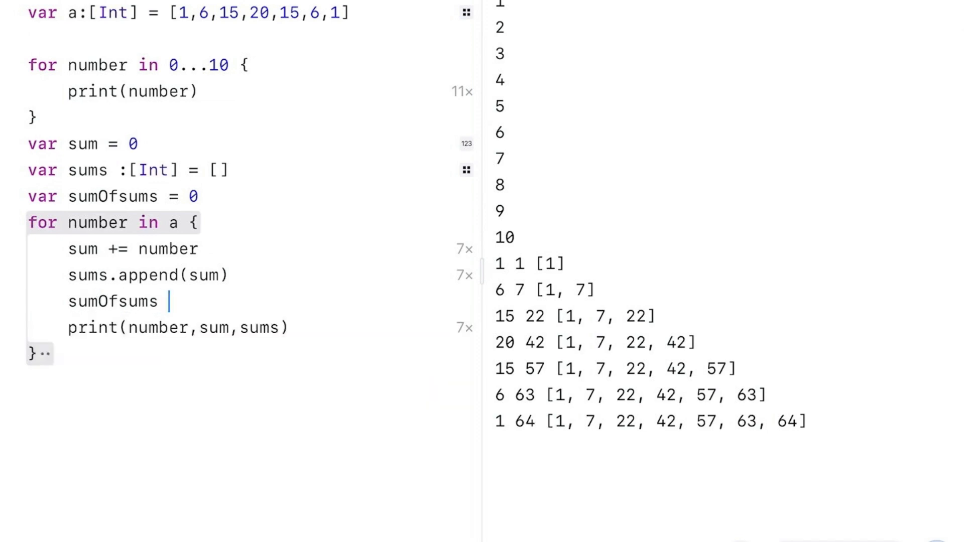
type("+= sum")
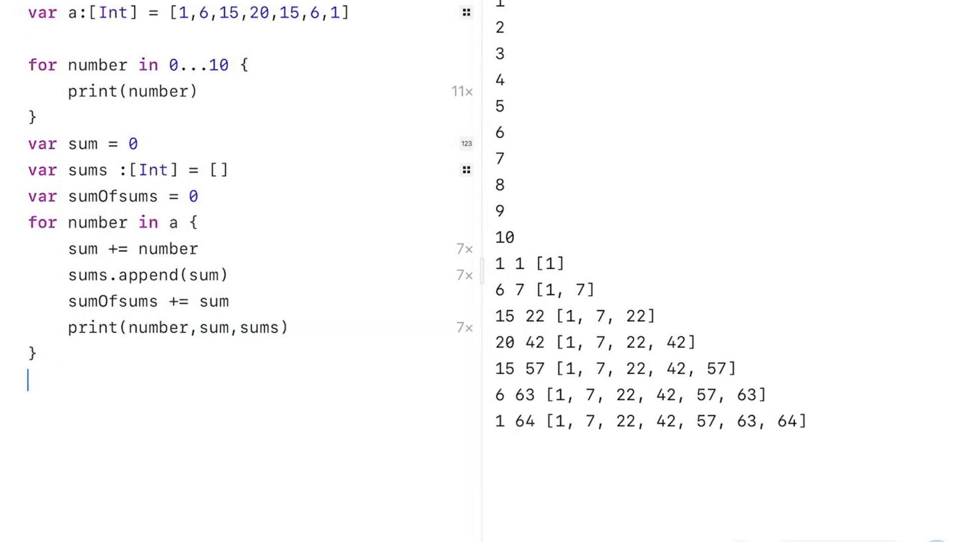
- Print sumOfsums after the loop, showing 256
type("print(")
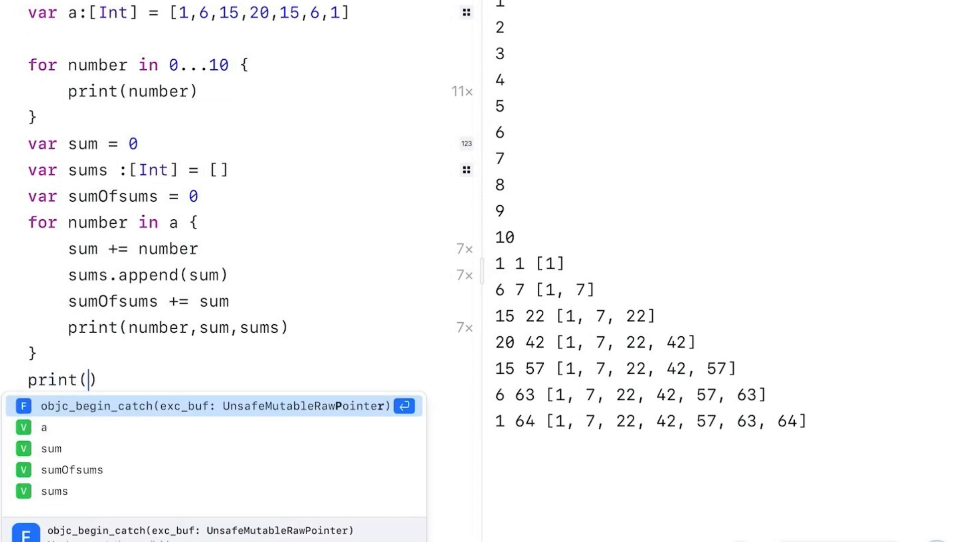
type("sumOfsums")
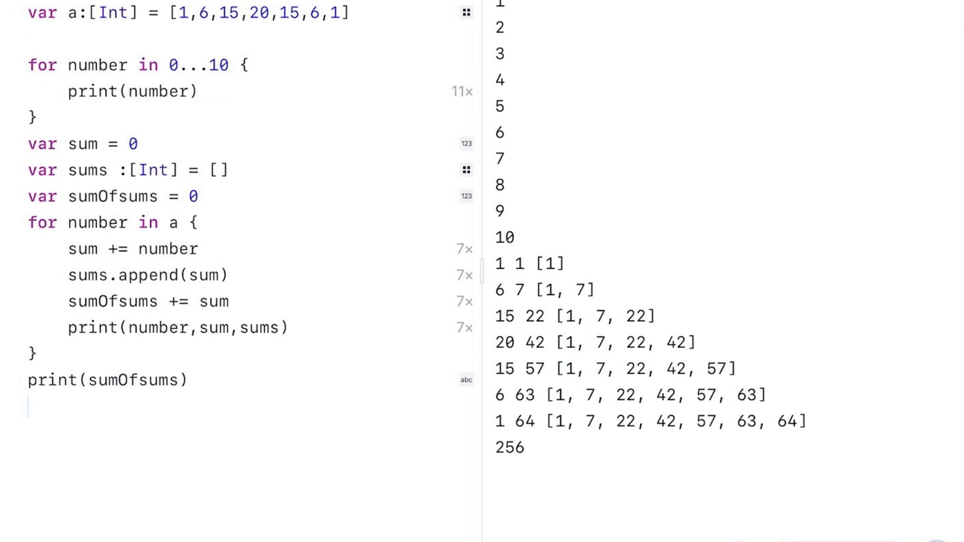
- Write the loop header 'for index in 0..<a.count {' with an empty body line
type("for")
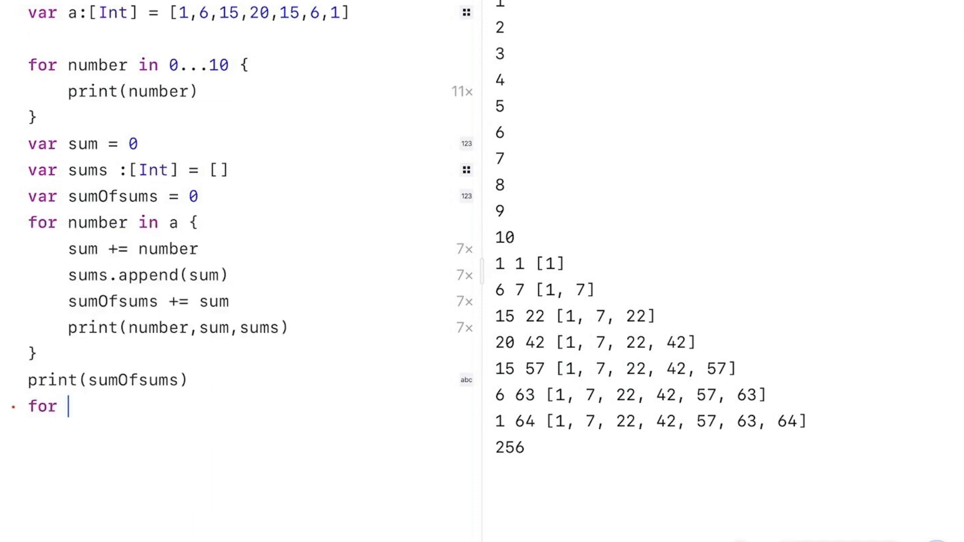
type("in")
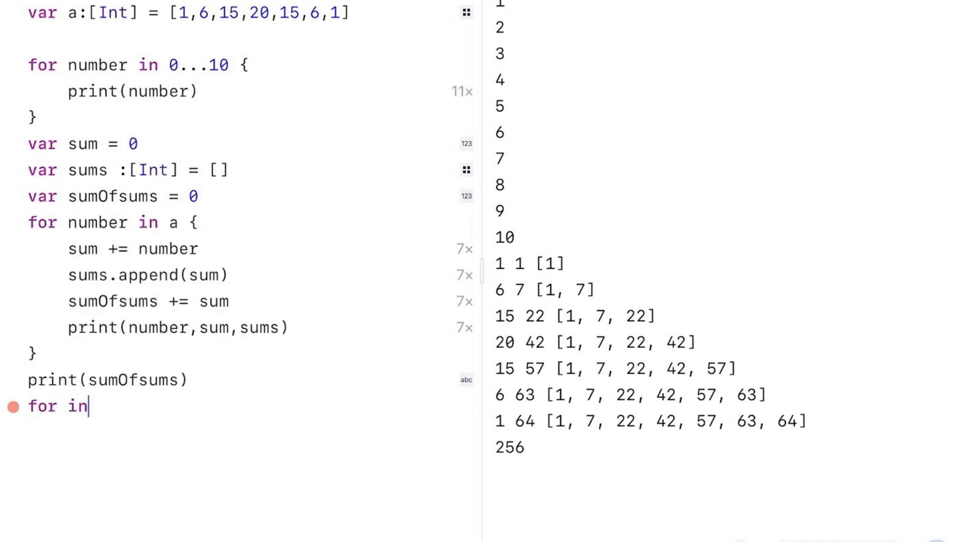
type("dex in")
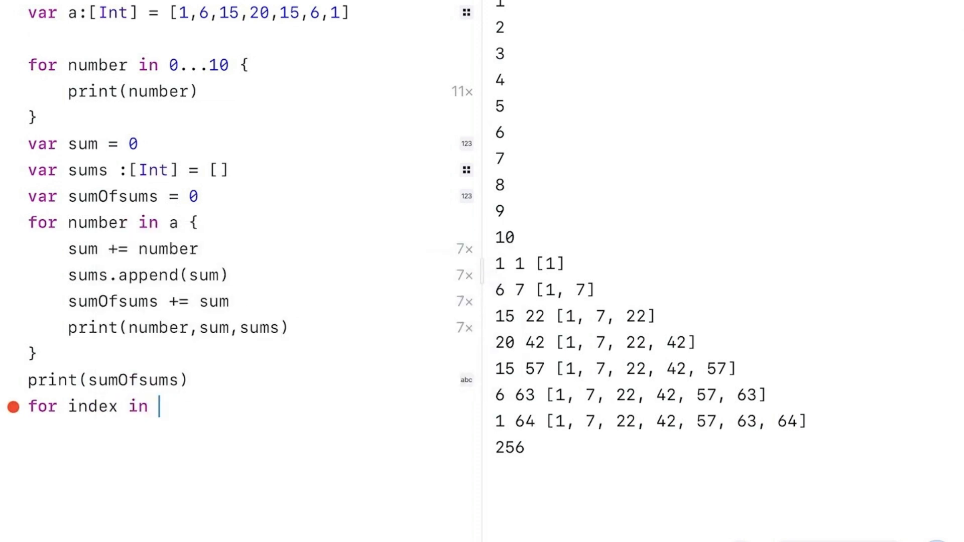
type("0")
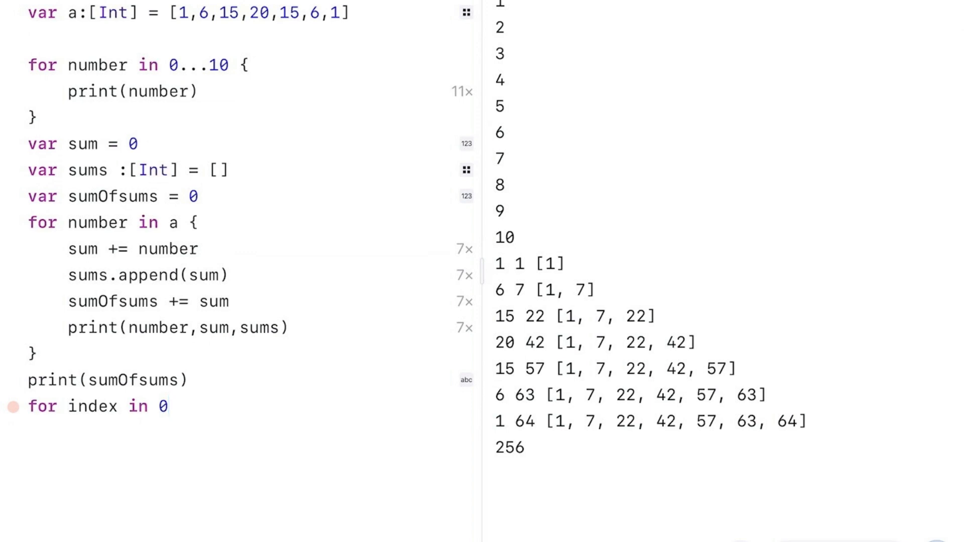
type("..<")
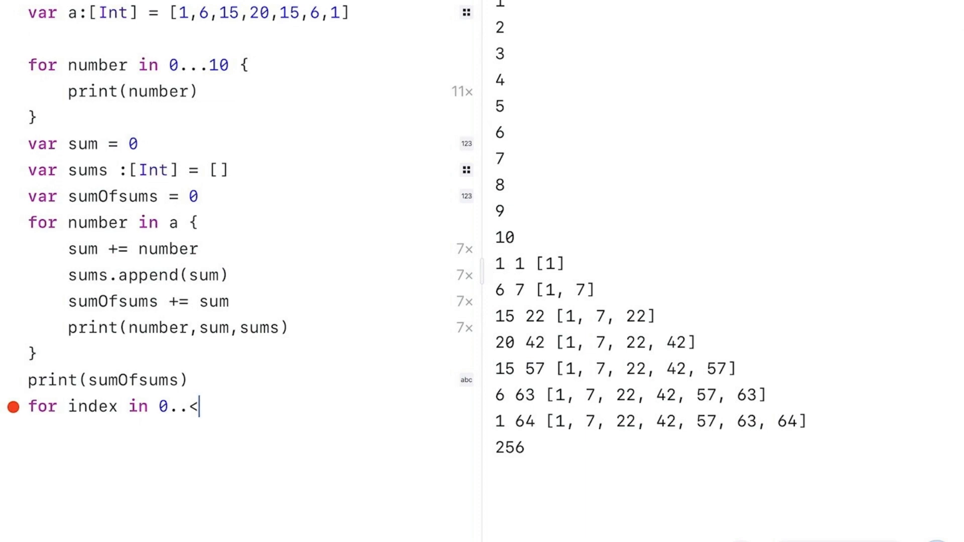
type("a.")
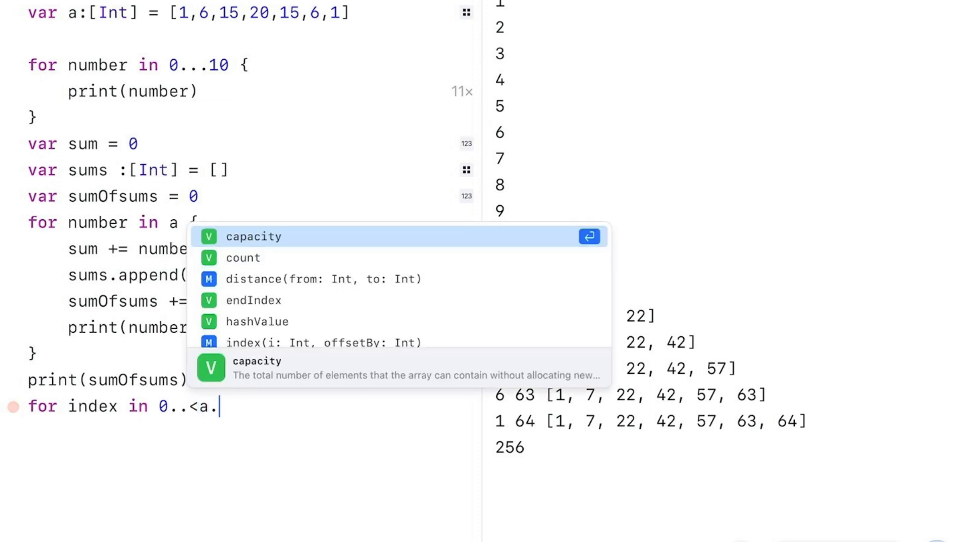
type("count")
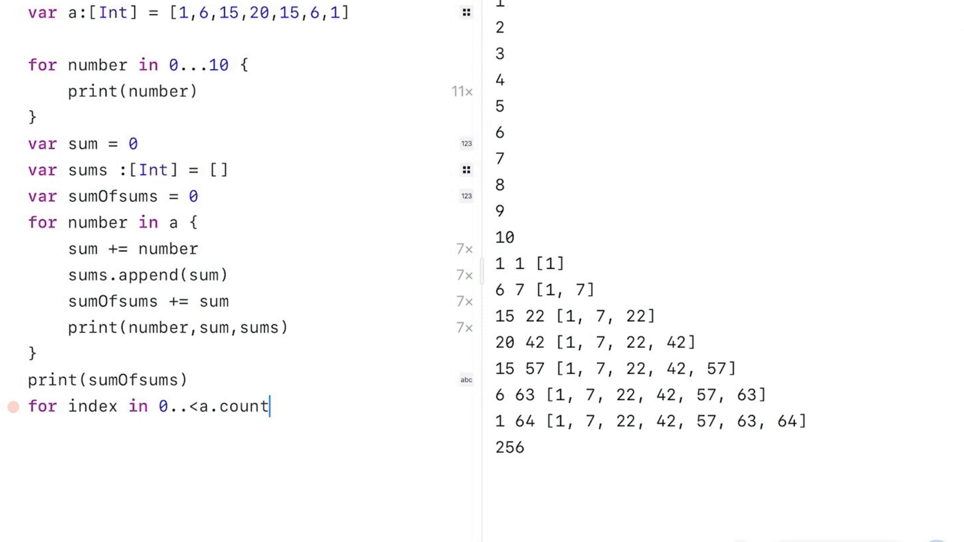
left_click(12, 406)
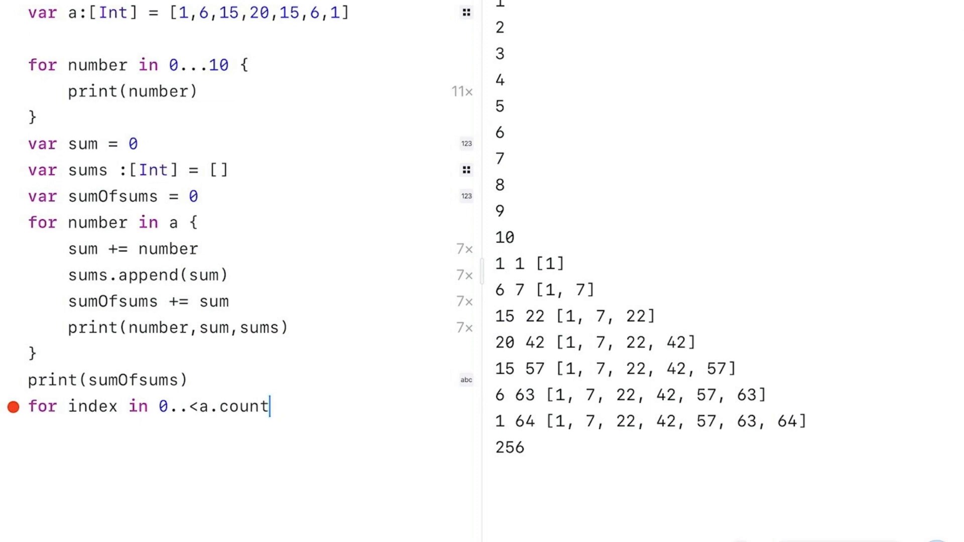
type("{")
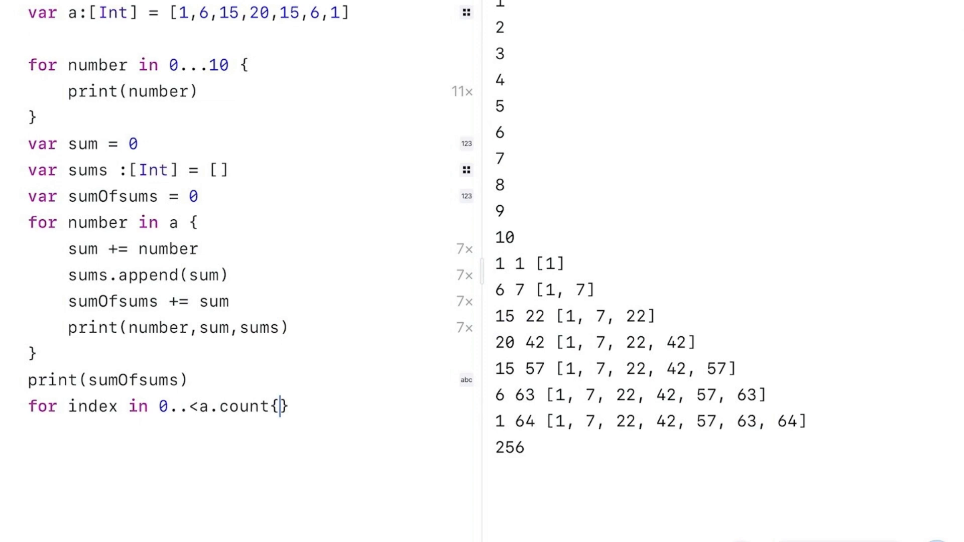
key("enter")
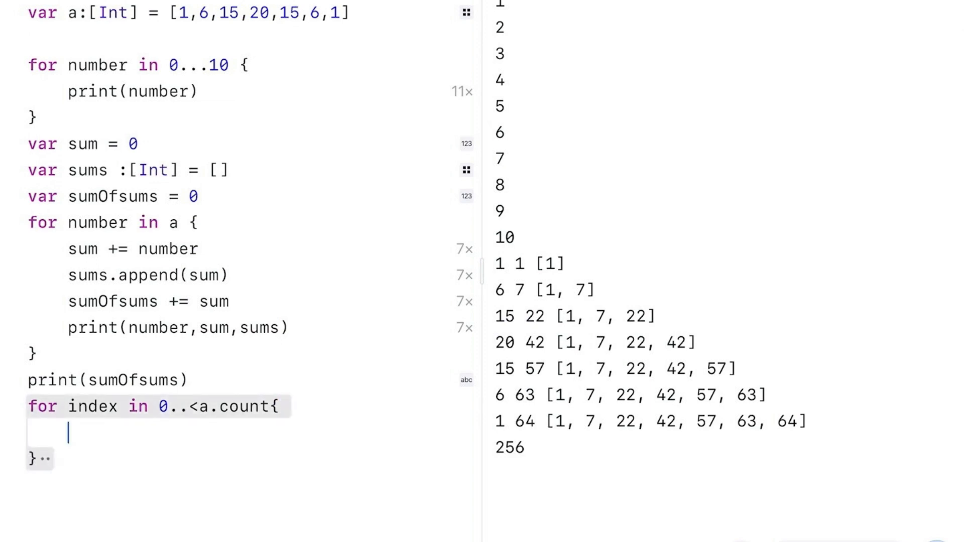
- Add 'print(index, a[index], sums[index])' printing 0 1 1 through 6 1 64
type("print(index,")
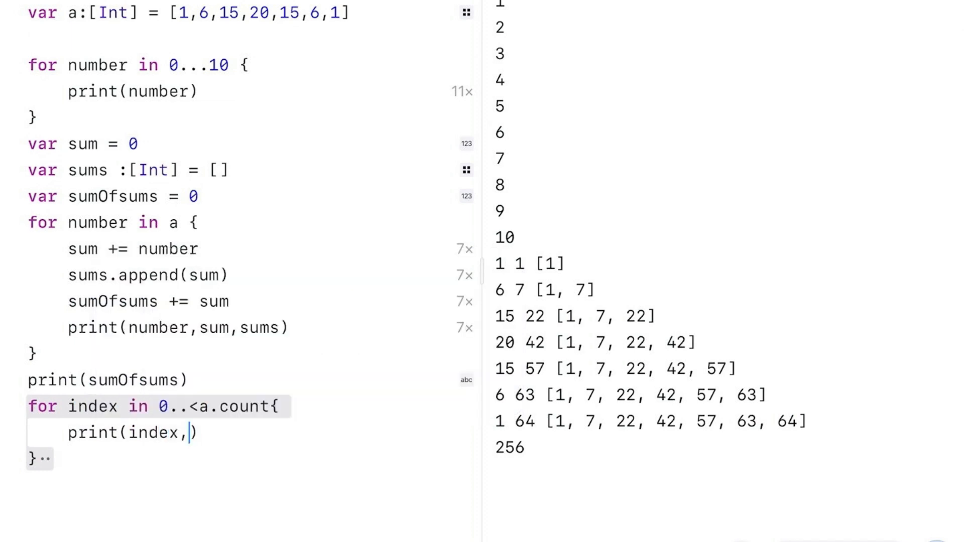
type("a[")
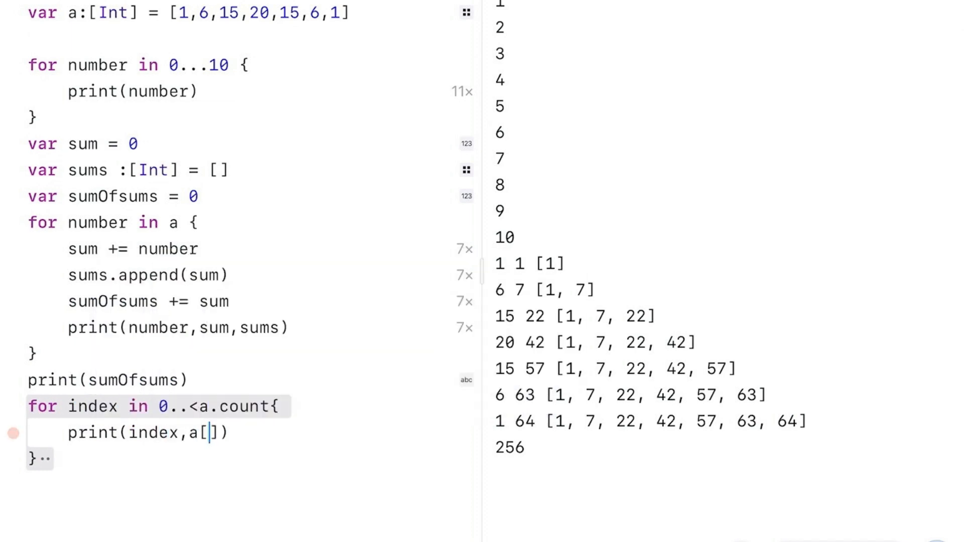
type("index")
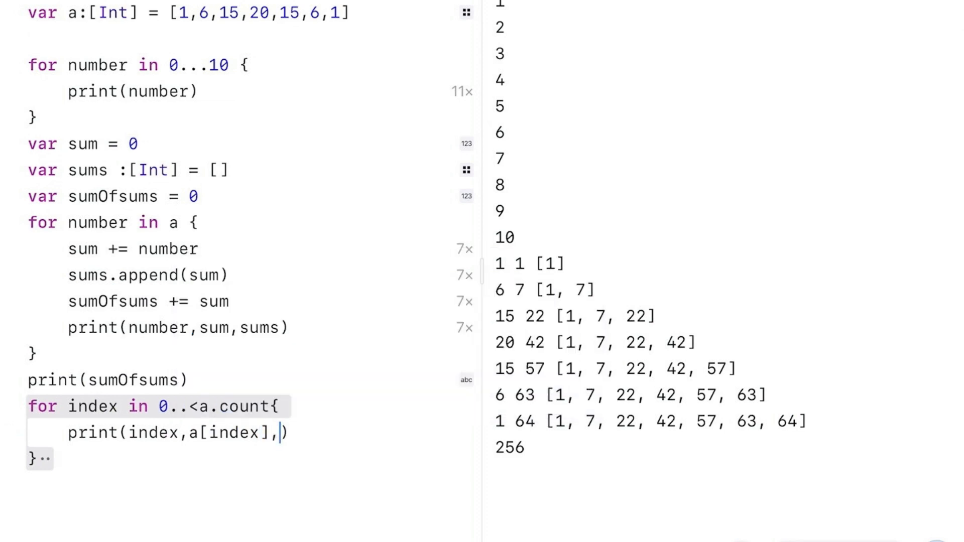
type("sum")
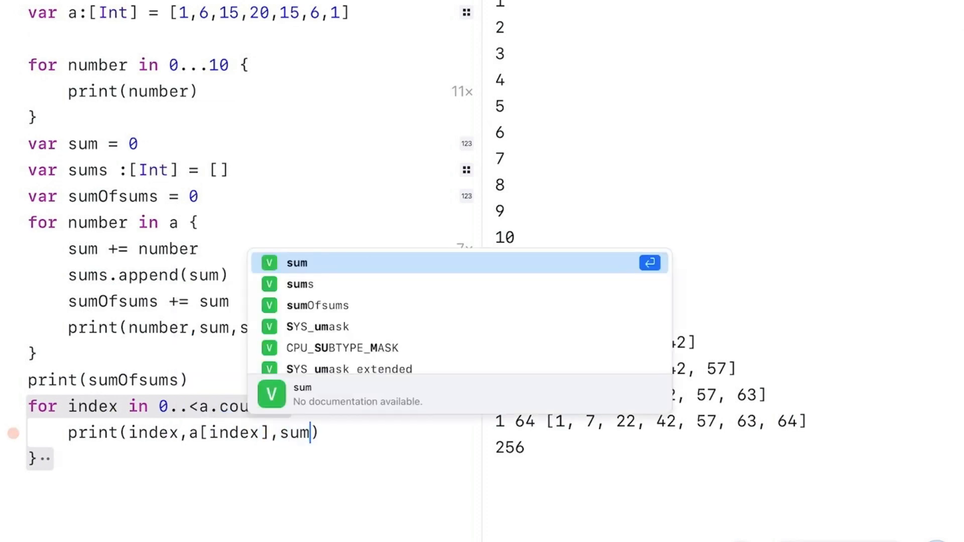
type("s")
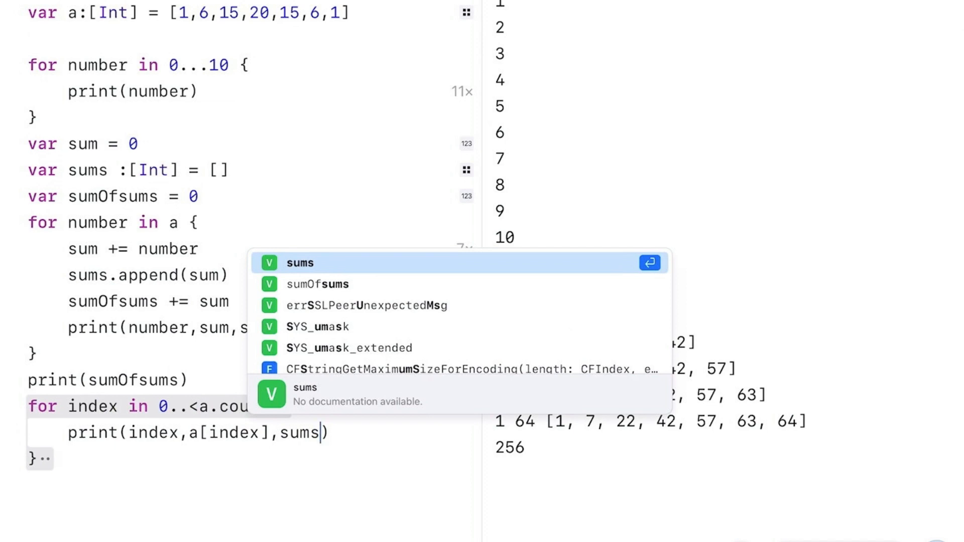
type("[index")
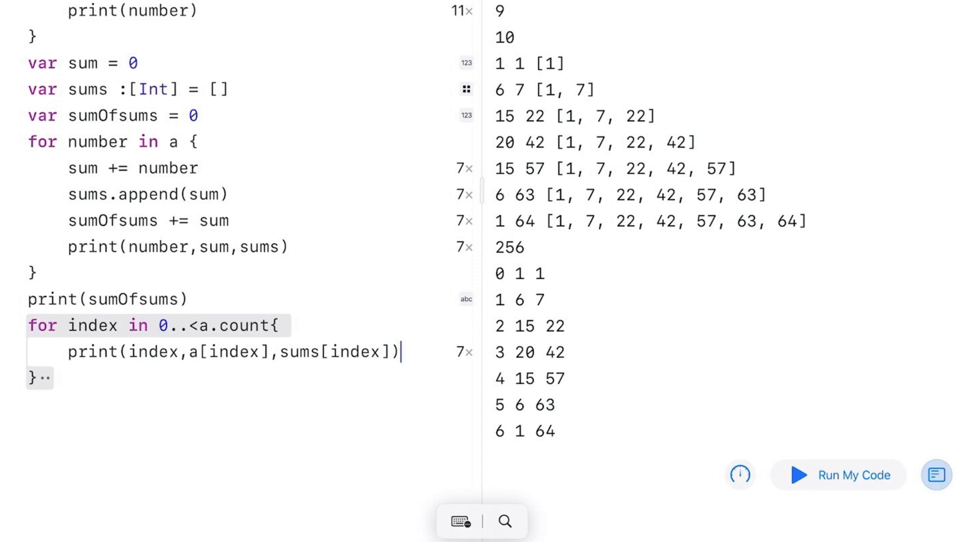
mouse_move(299, 245)
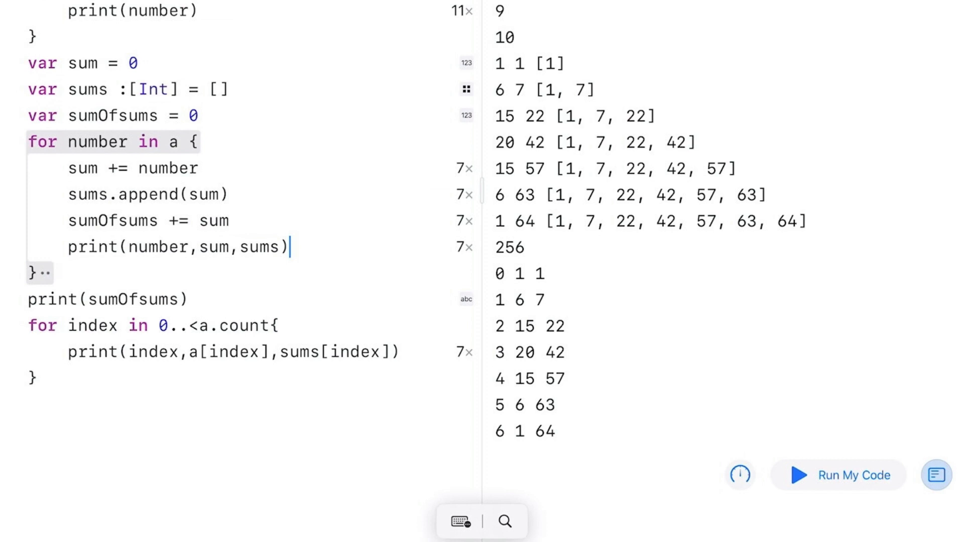
- Add sums.append(sumOfsums) inside the first loop so sums collects each running total
type("s")
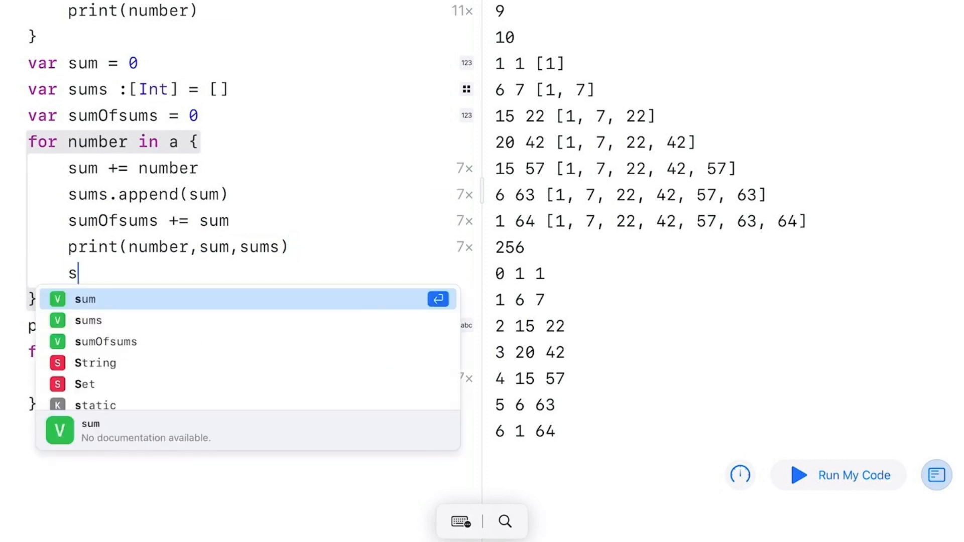
type("ums.append(newElement: Int")
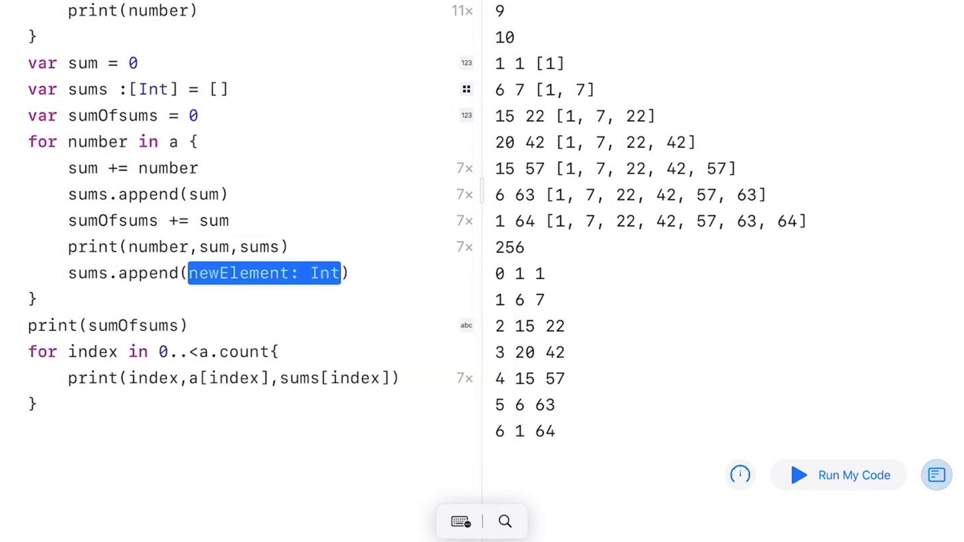
type("sumOfsums")
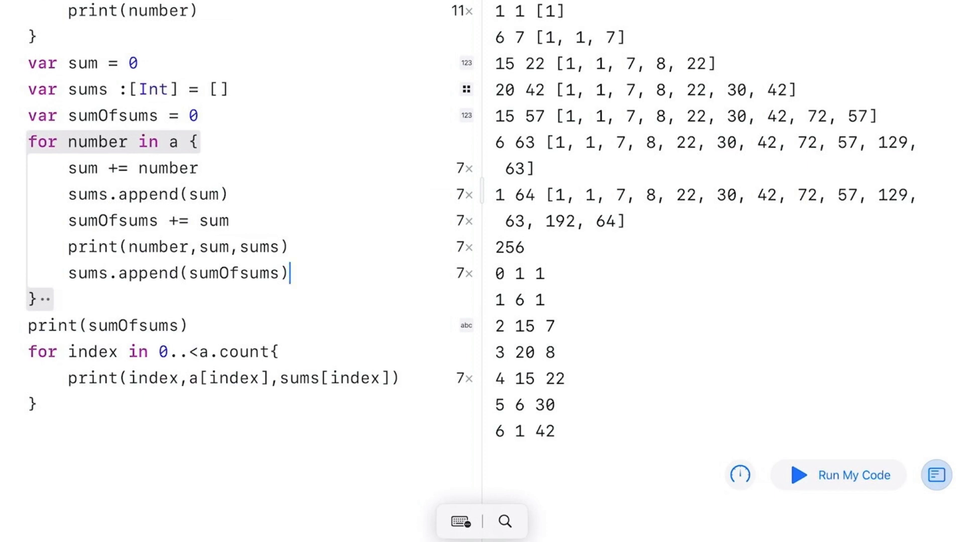
- Change the index loop range from 0..<a.count to 0..<sums.count
double_click(204, 351)
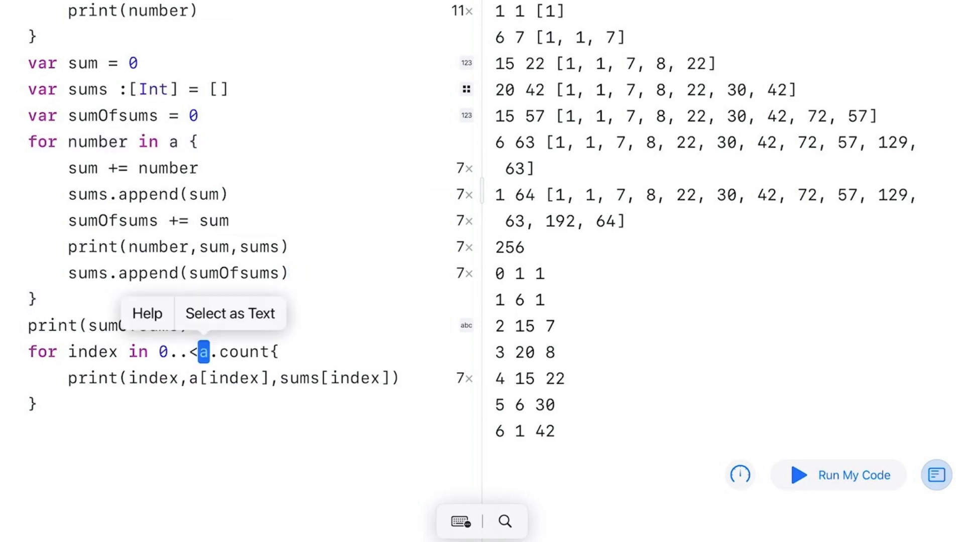
type("sum")
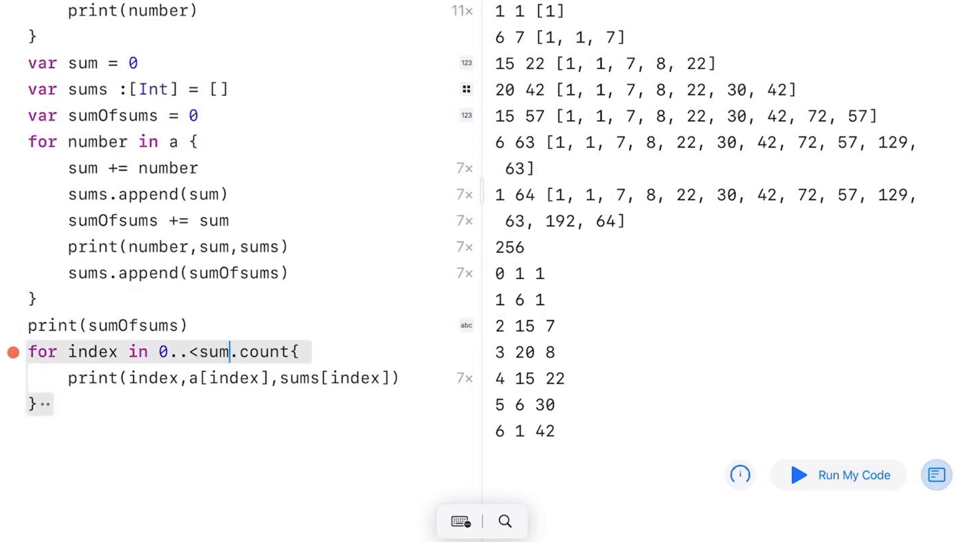
type("s")
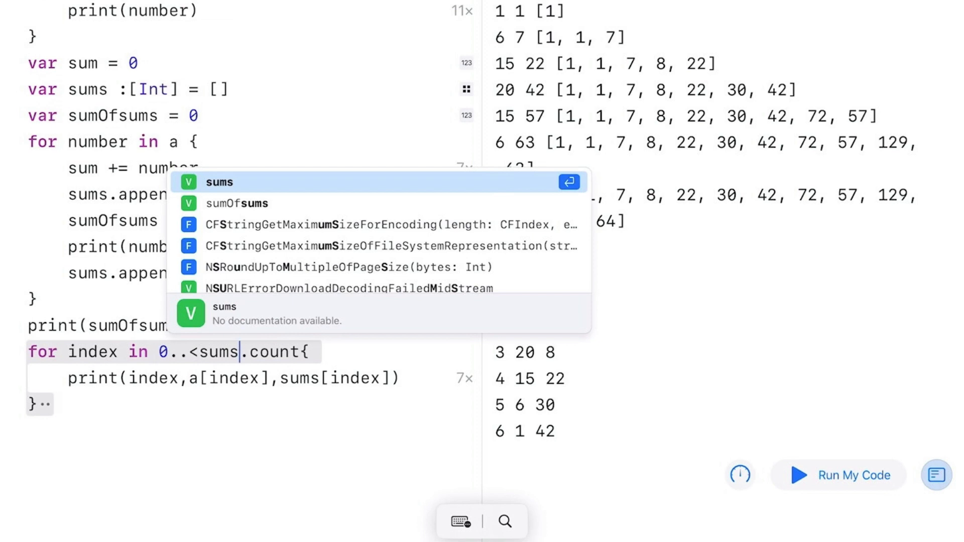